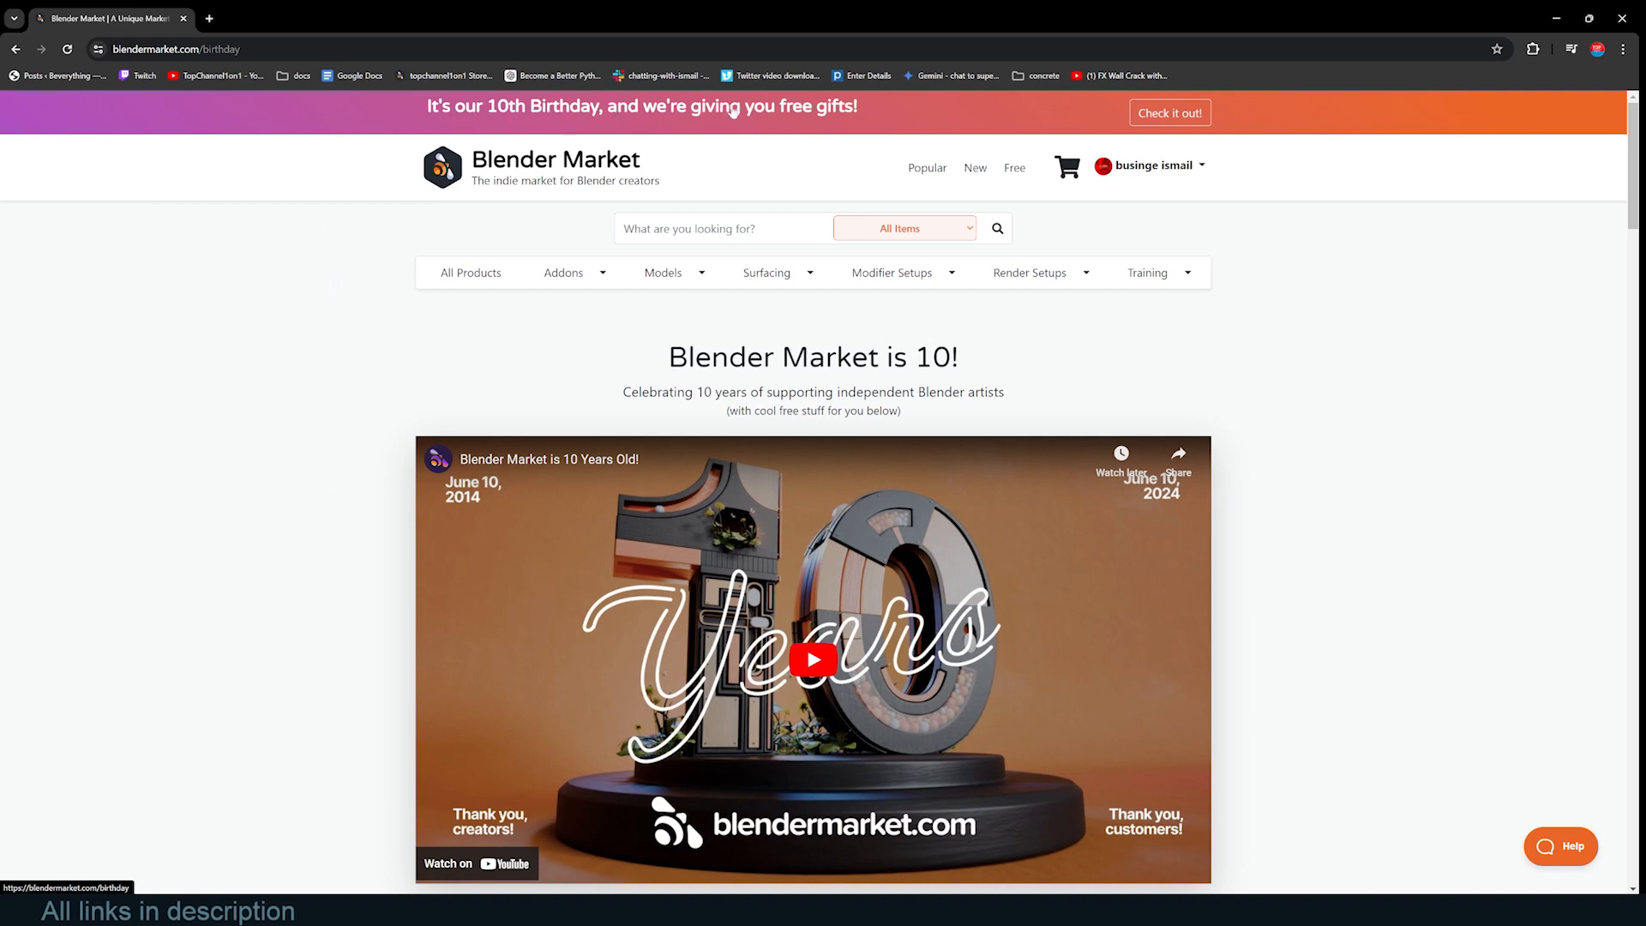
# Claim today's free Cubicity gift on Blender Market and complete the $0 purchase
pyautogui.scroll(-3)
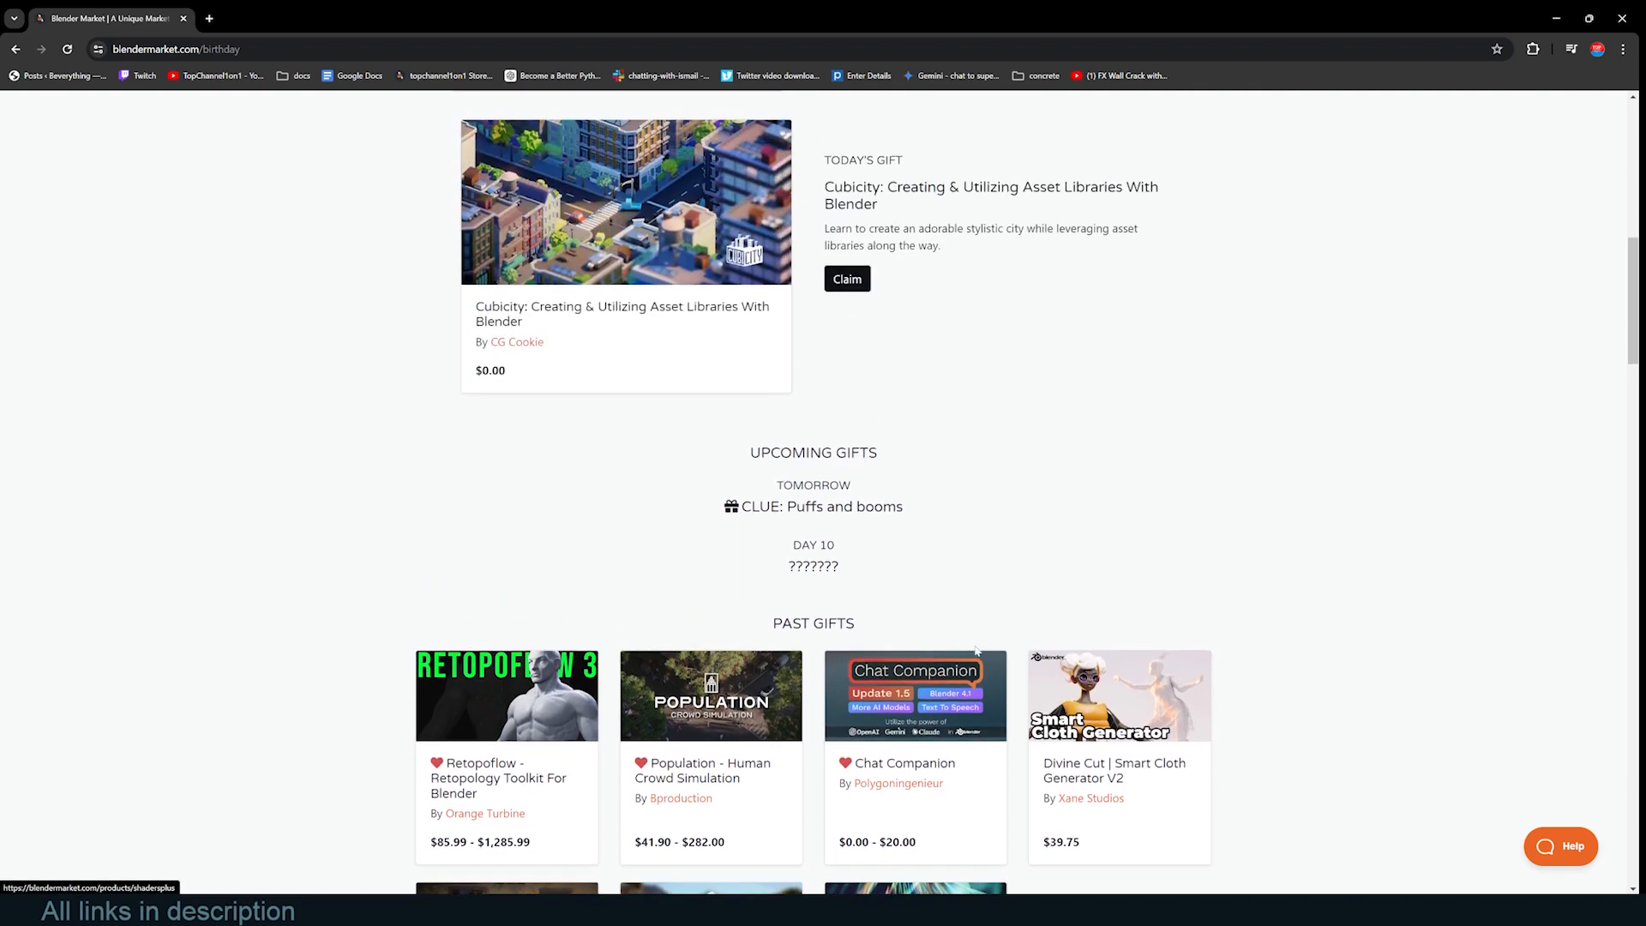
pyautogui.scroll(-3)
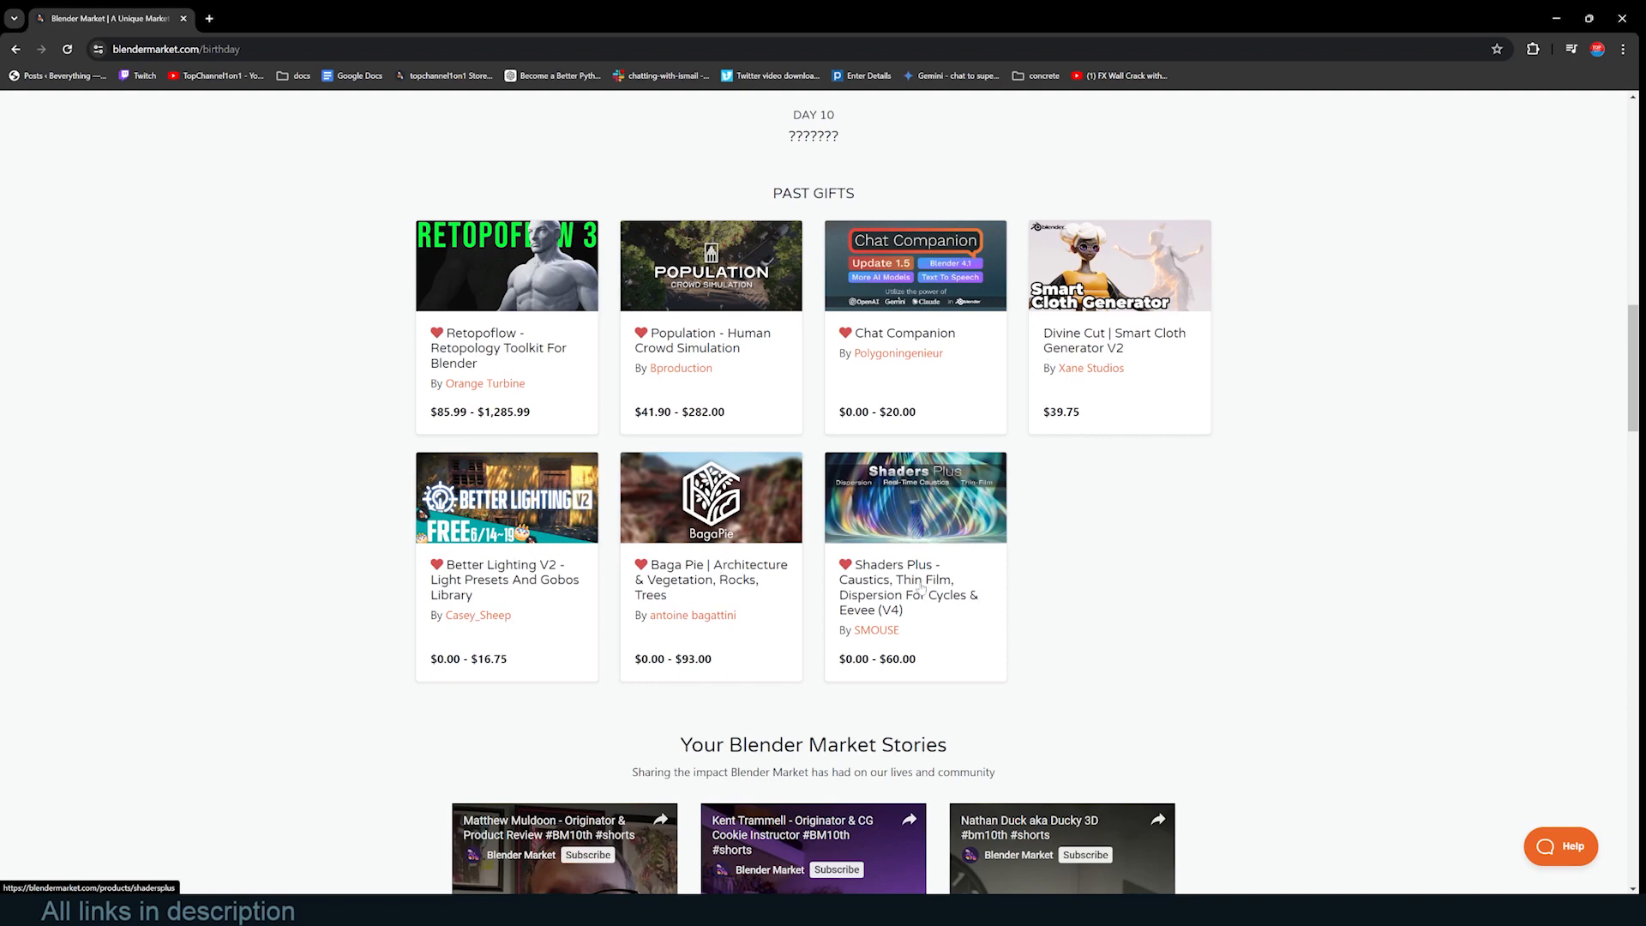
pyautogui.scroll(3)
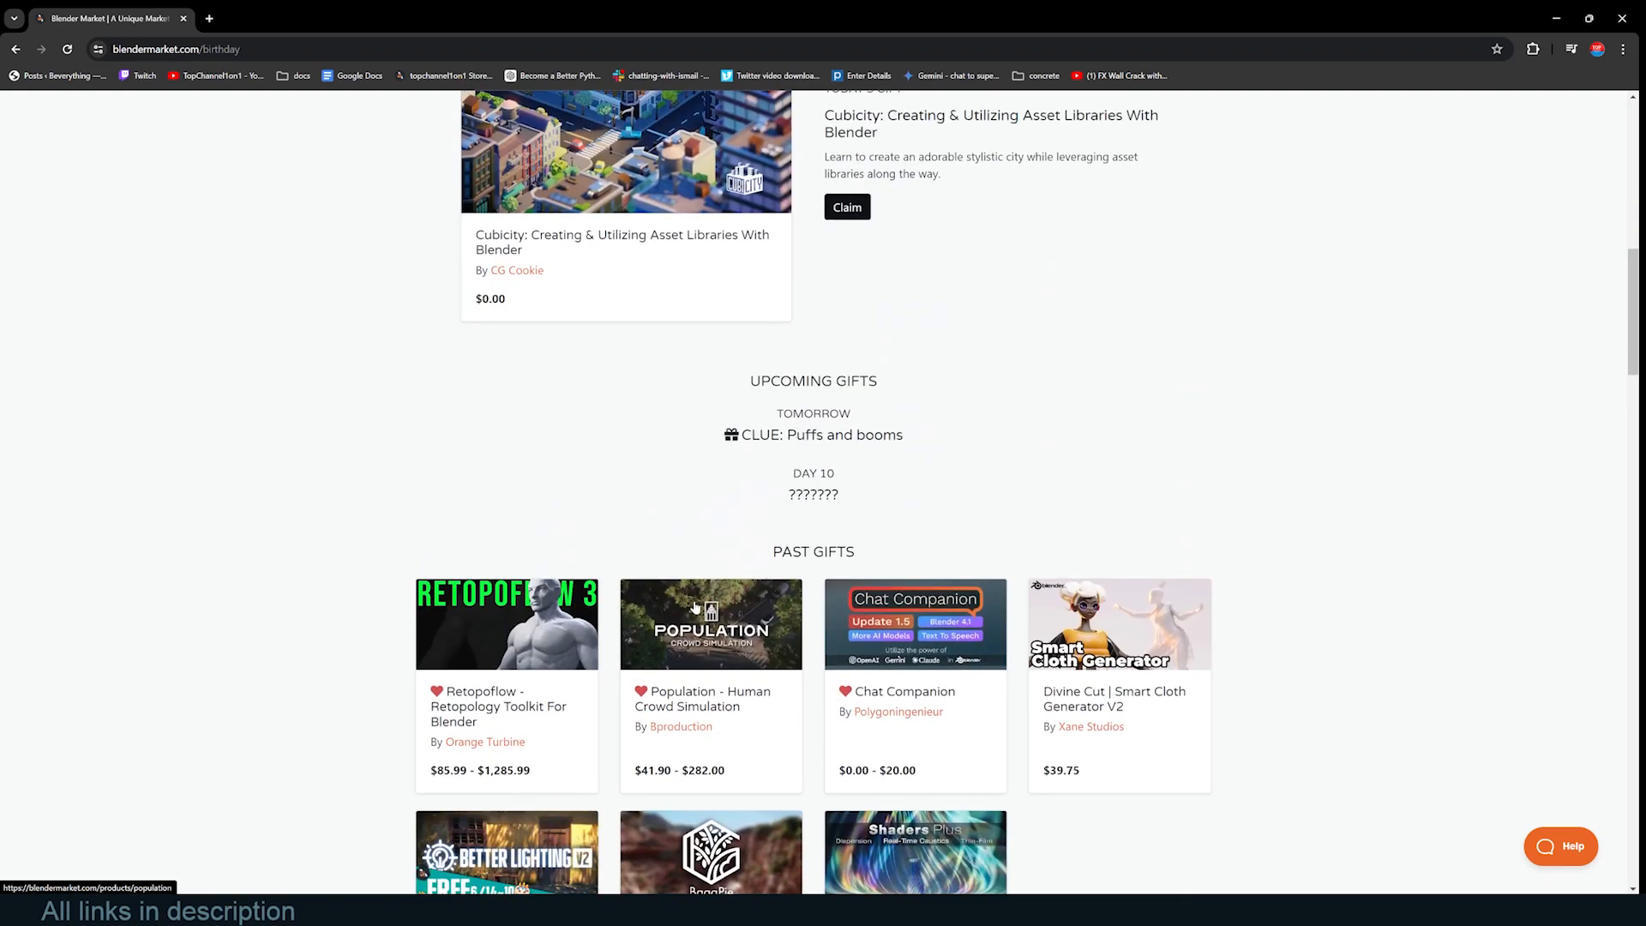
pyautogui.scroll(-3)
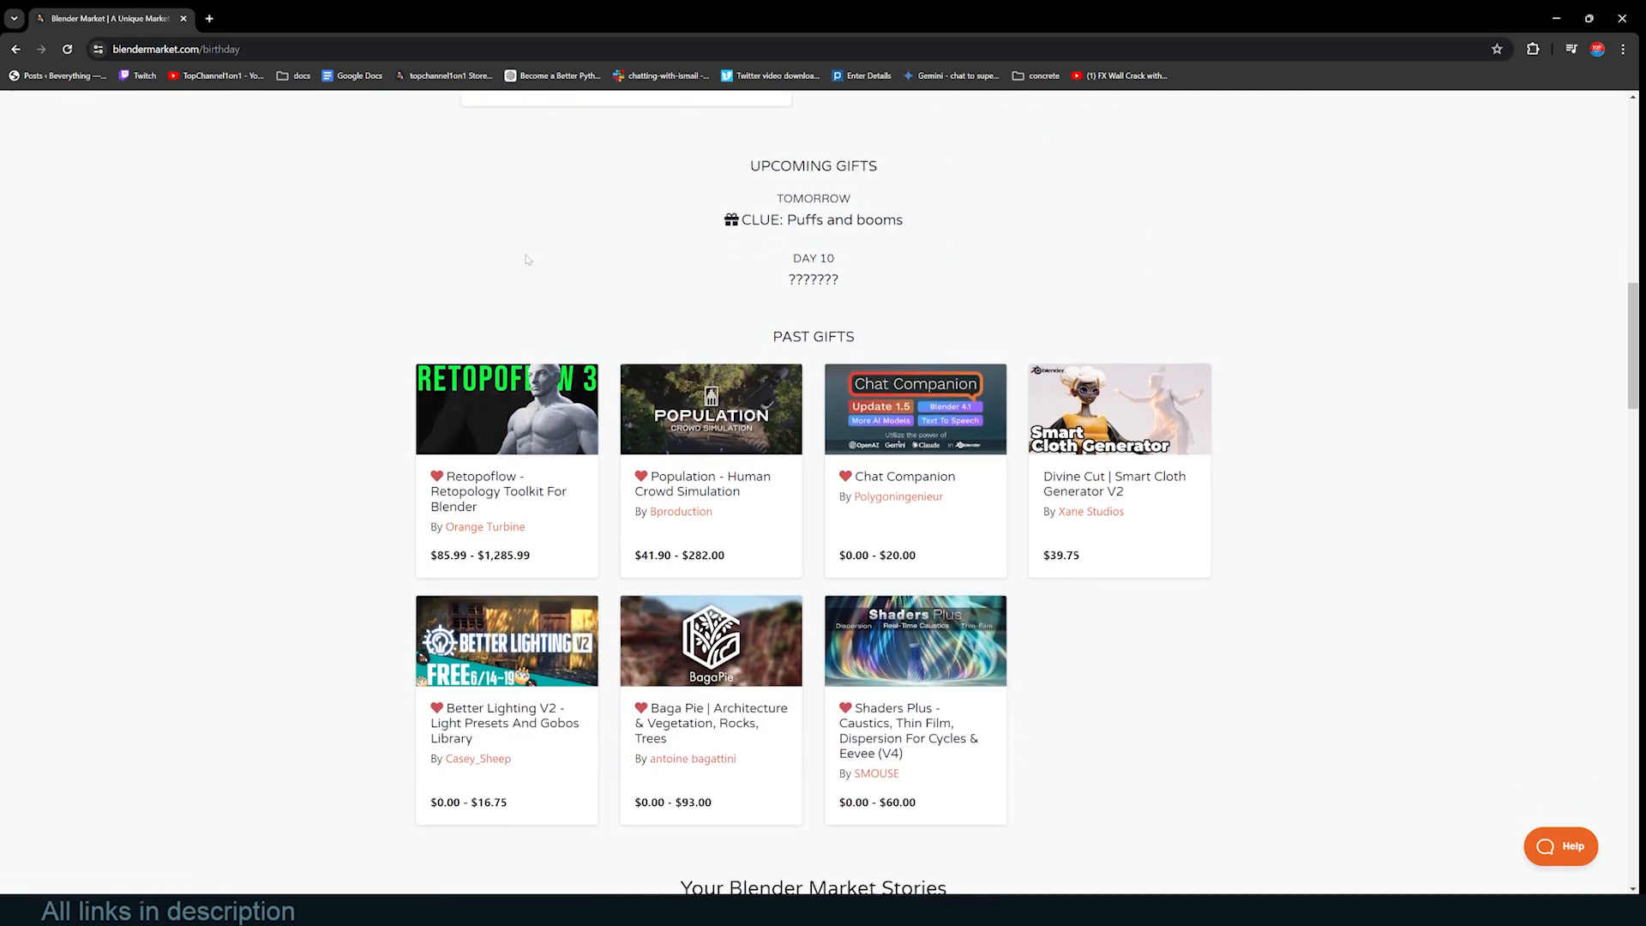
pyautogui.scroll(-3)
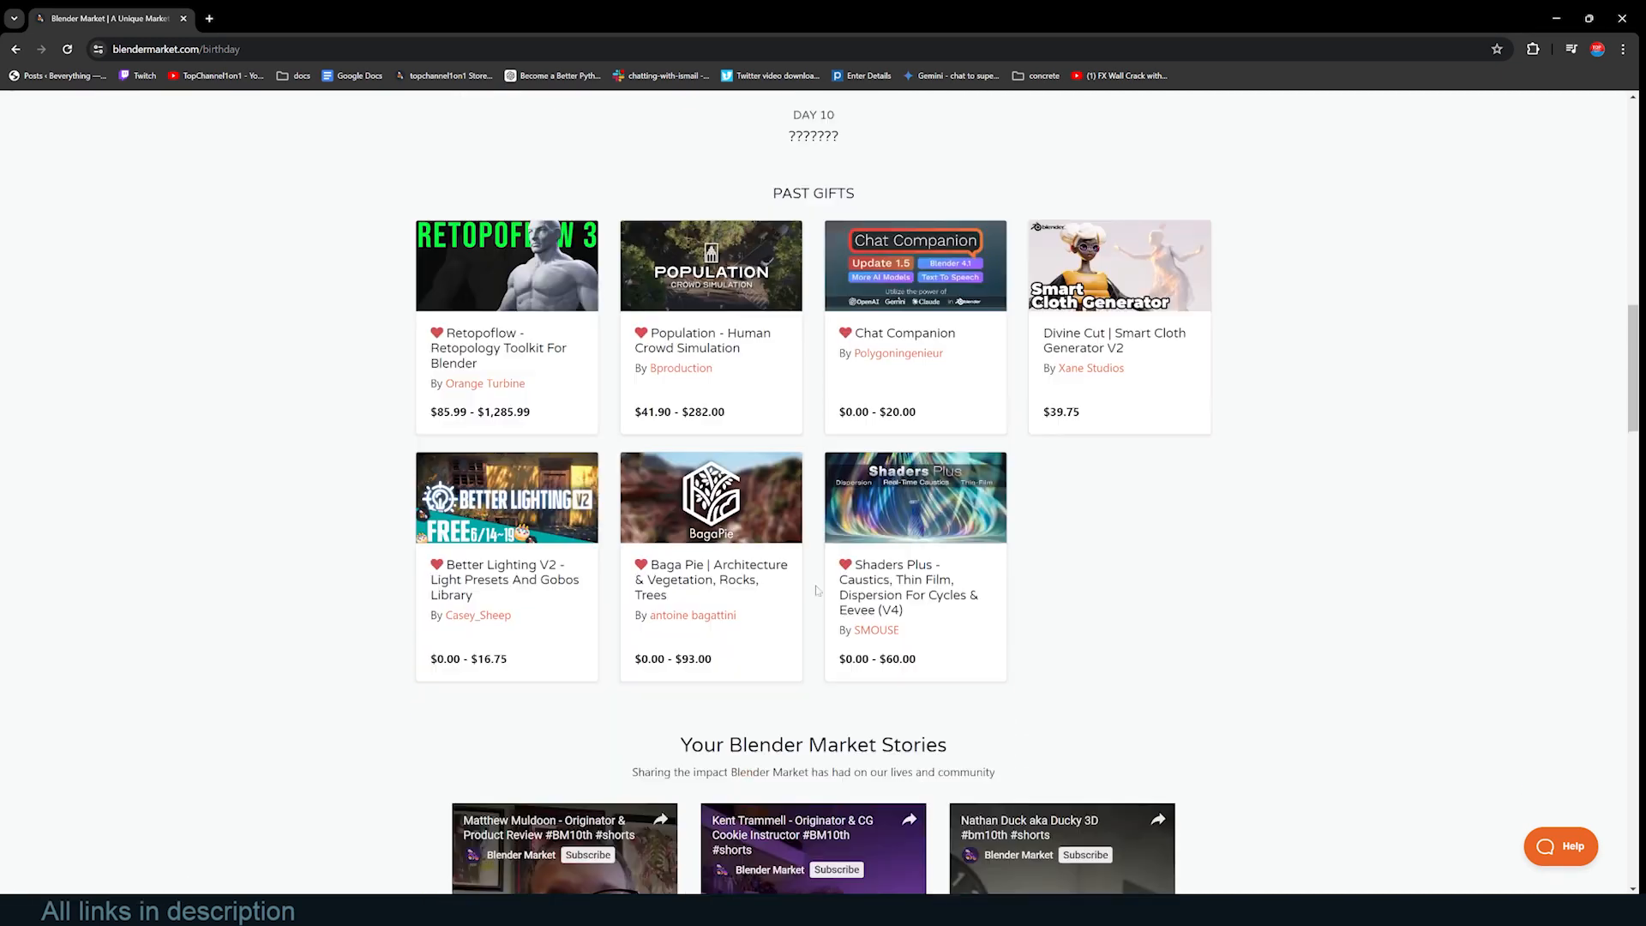
pyautogui.moveTo(859, 661)
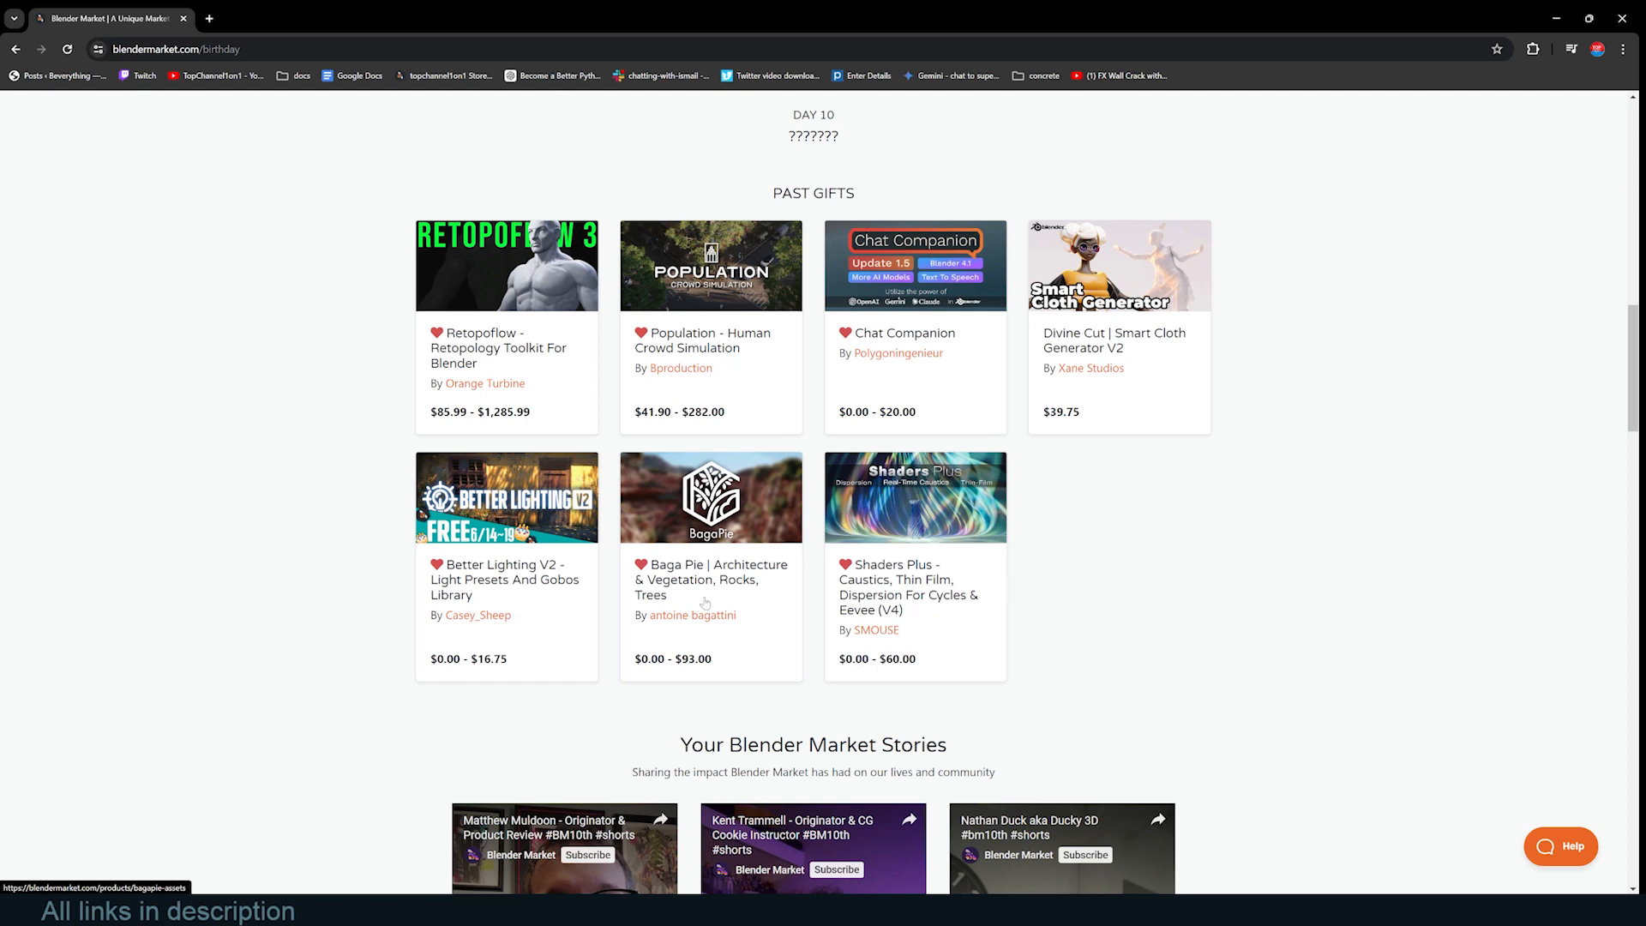
pyautogui.moveTo(465, 399)
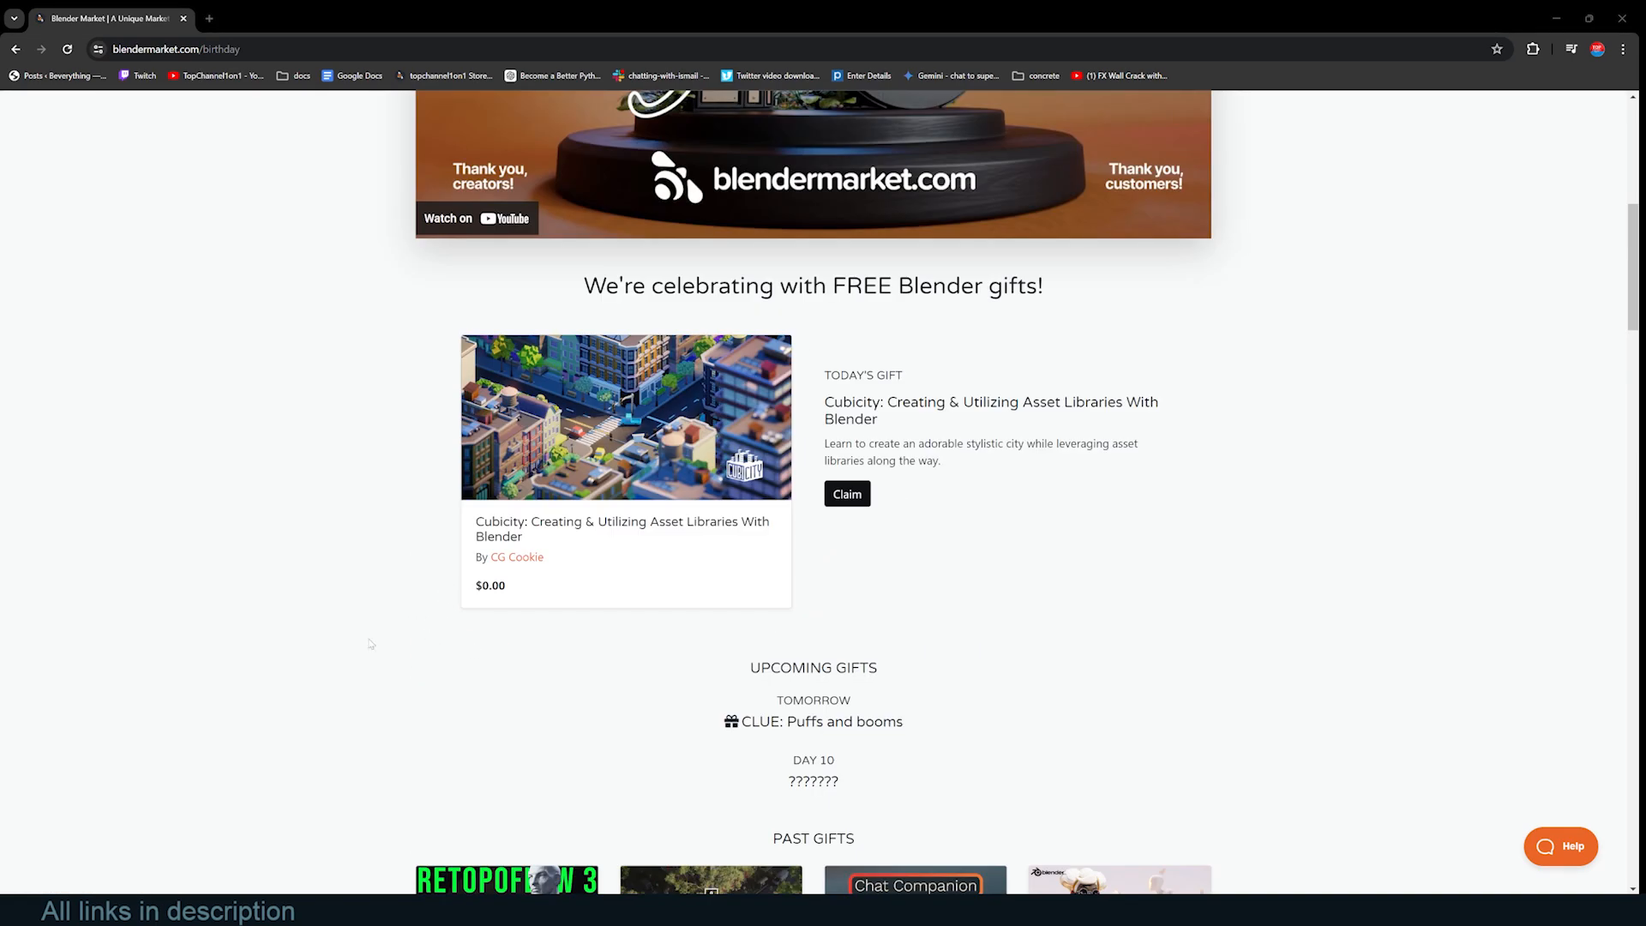
pyautogui.moveTo(897, 424)
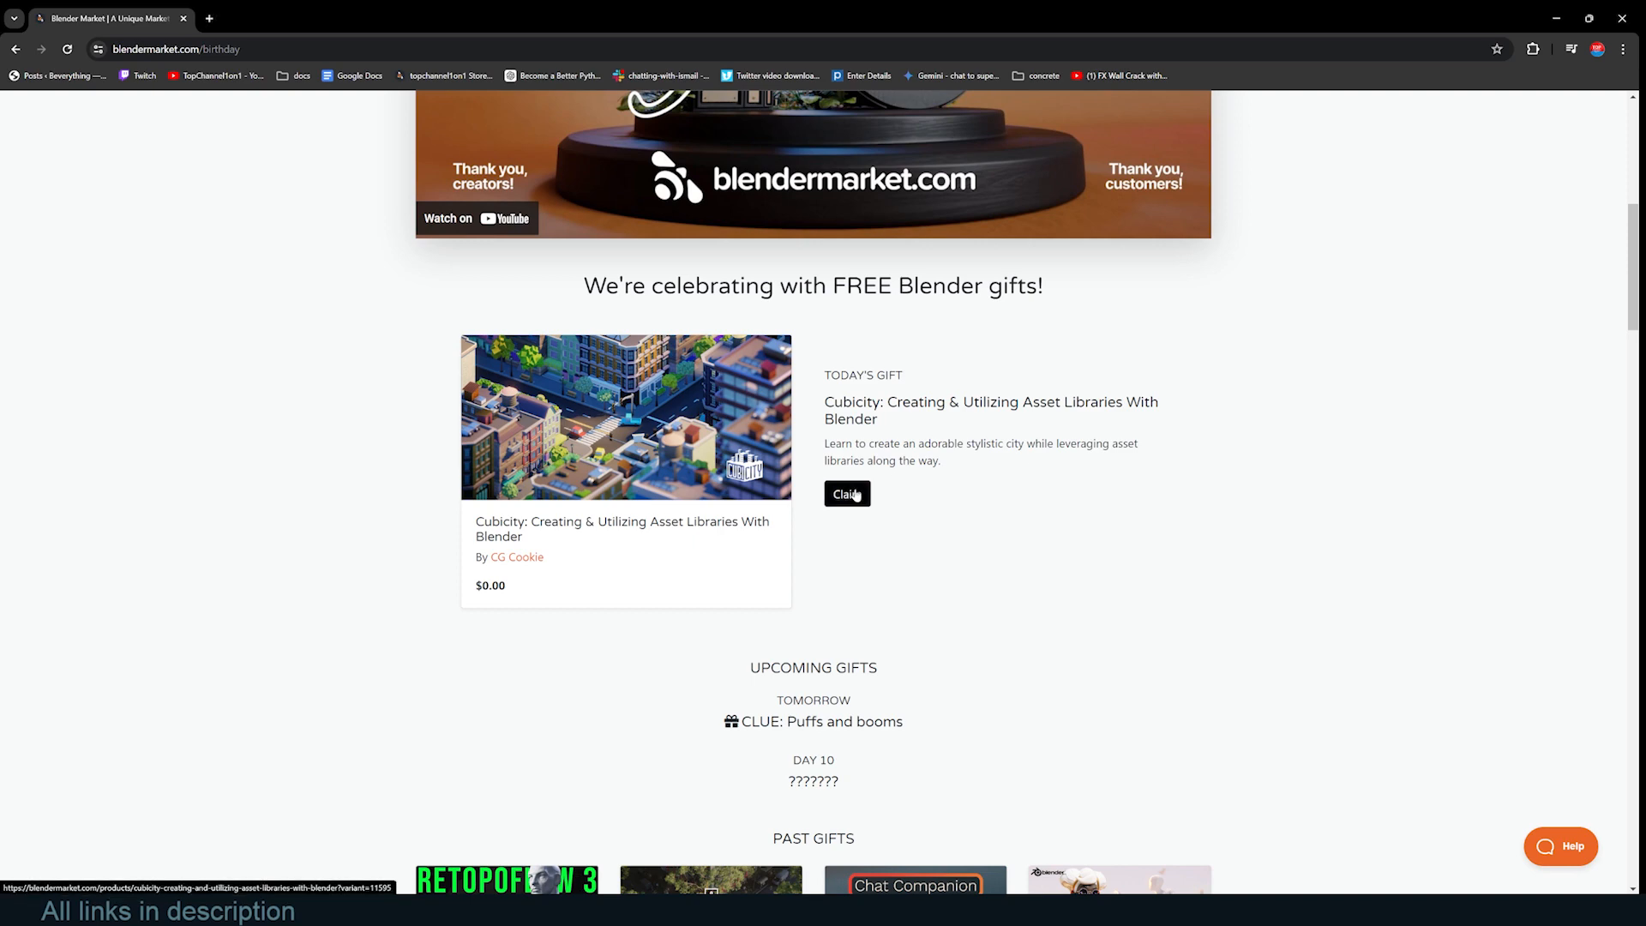
pyautogui.click(846, 494)
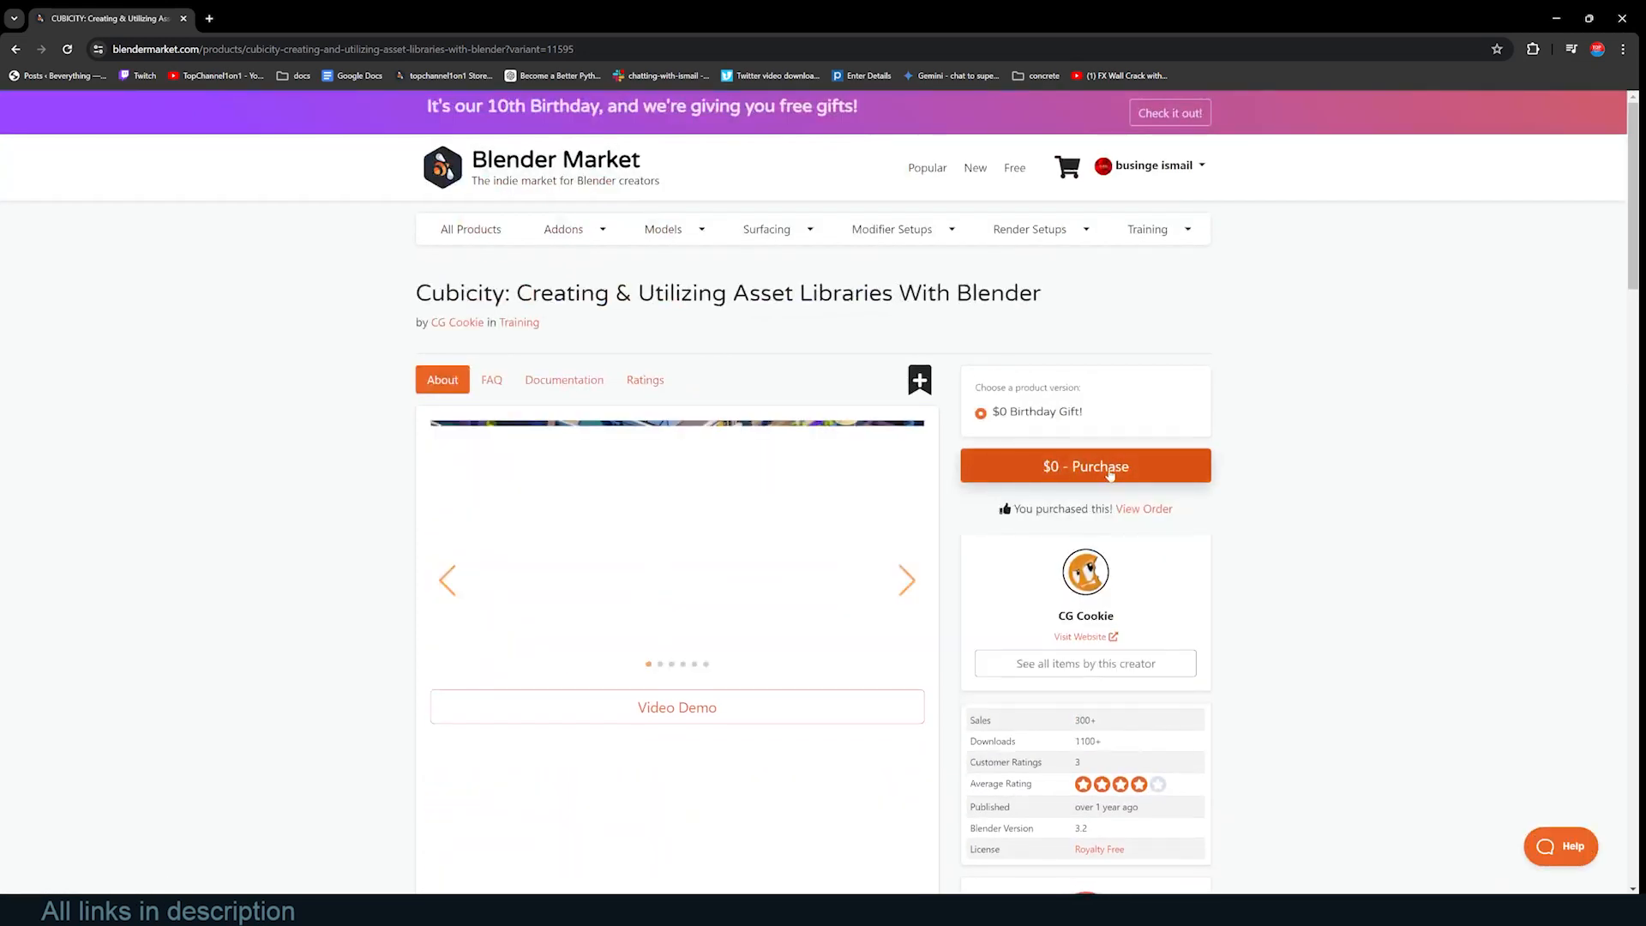
pyautogui.click(1086, 466)
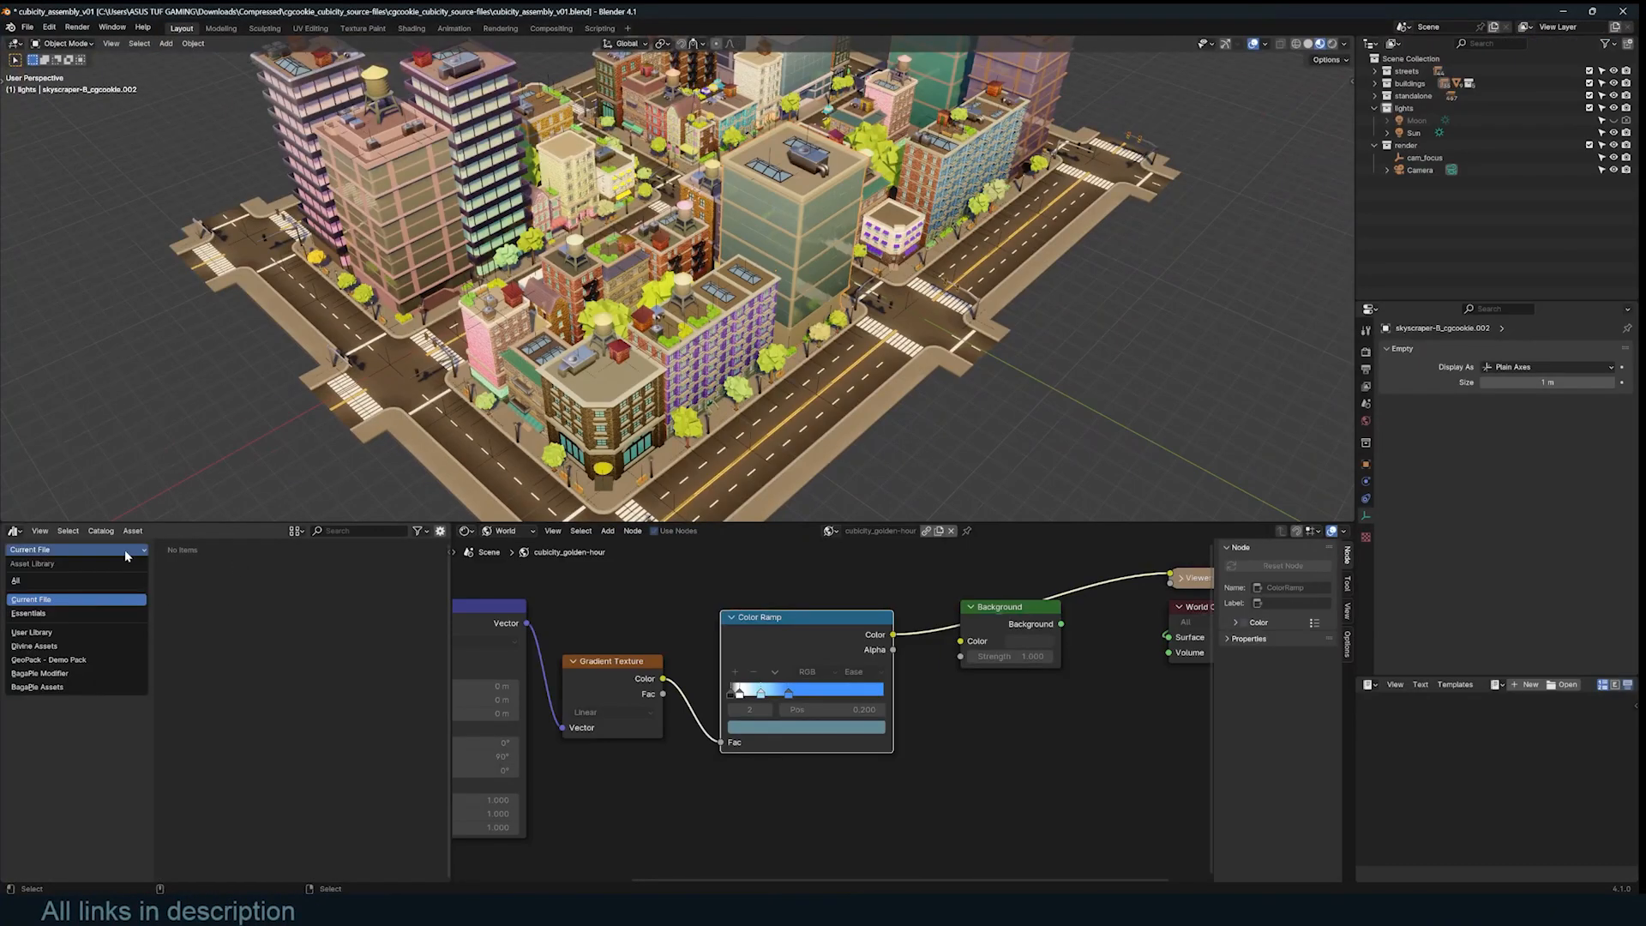
pyautogui.click(73, 598)
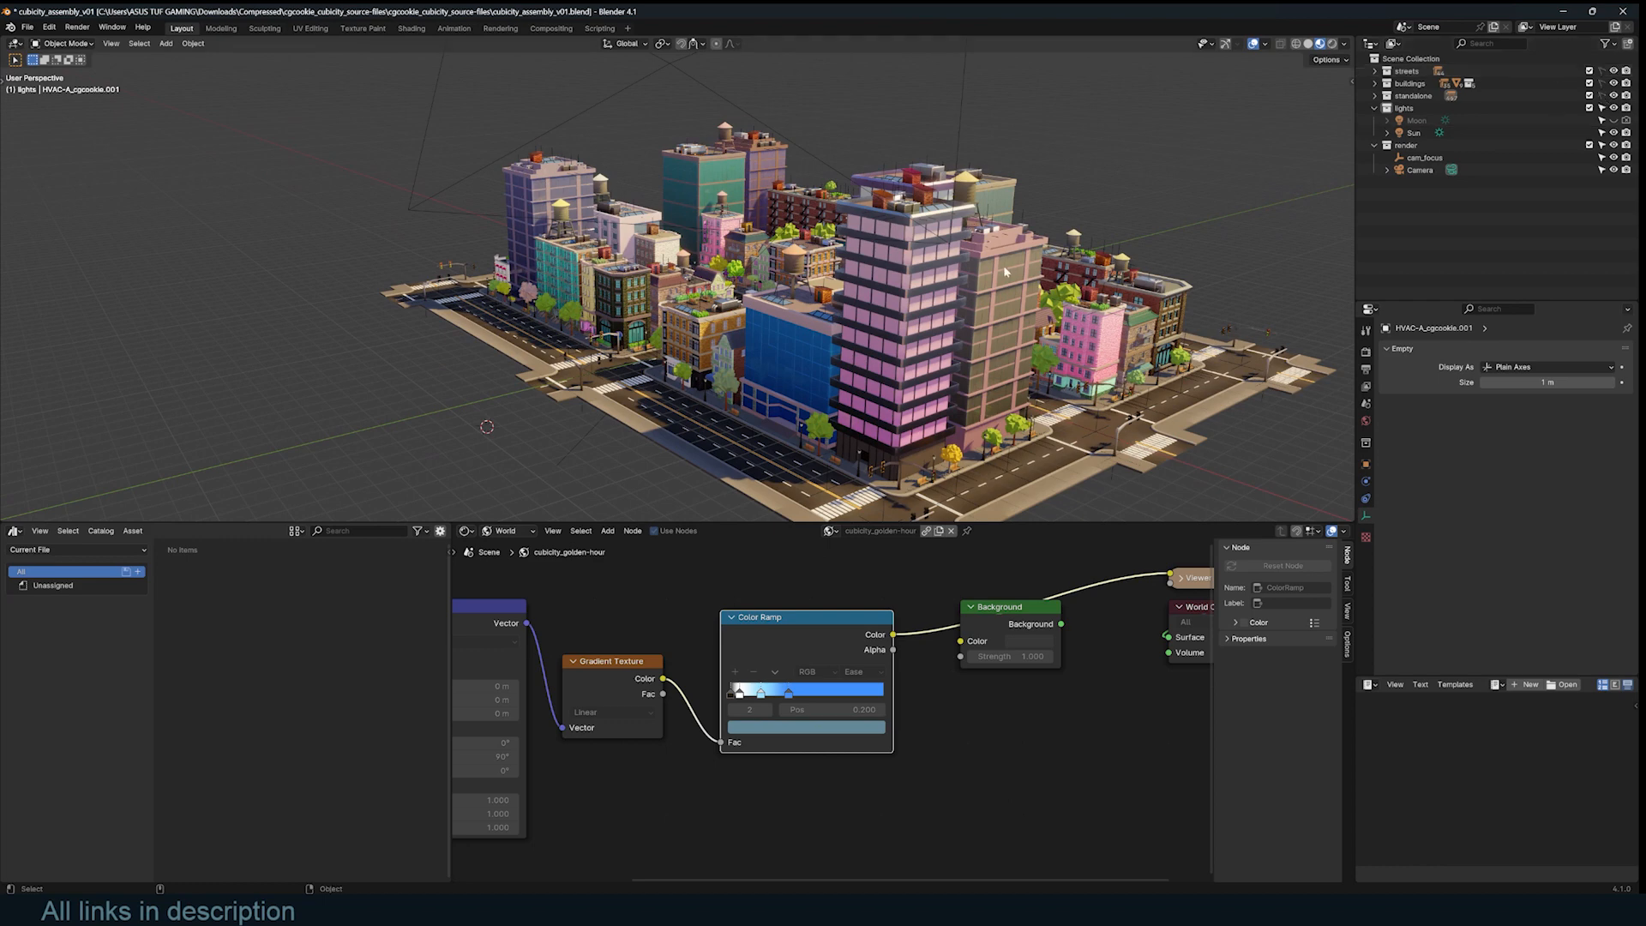
pyautogui.moveTo(1142, 401)
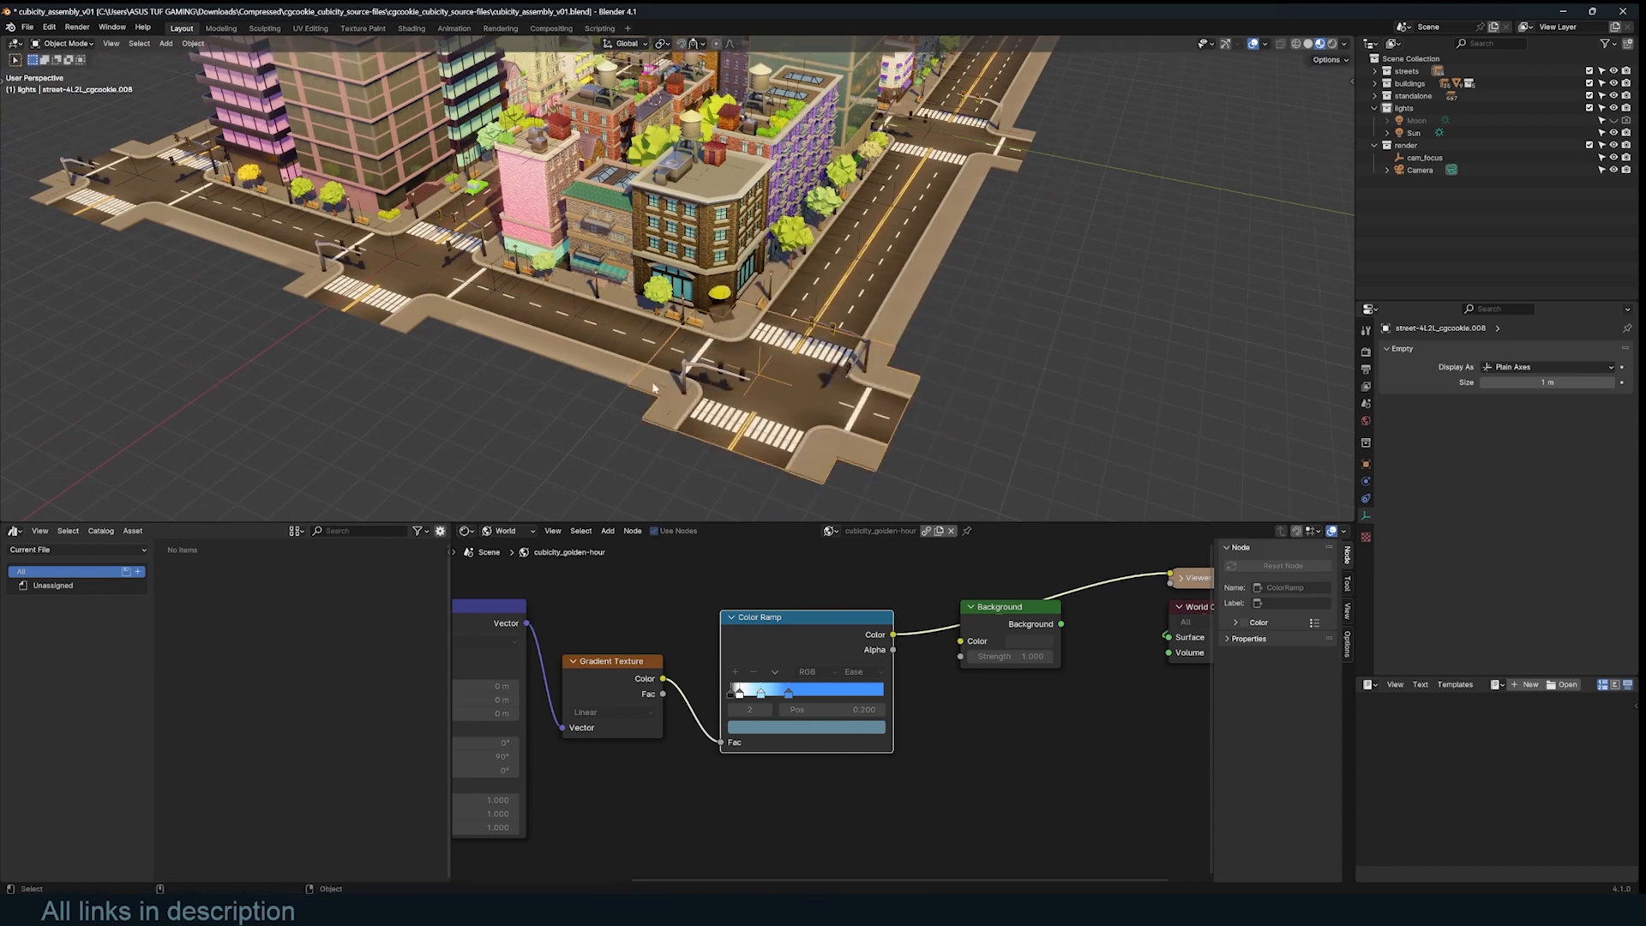
# Drag the copied street piece out along Y so it sits beside the city
pyautogui.moveTo(746, 367); pyautogui.dragTo(1116, 478)
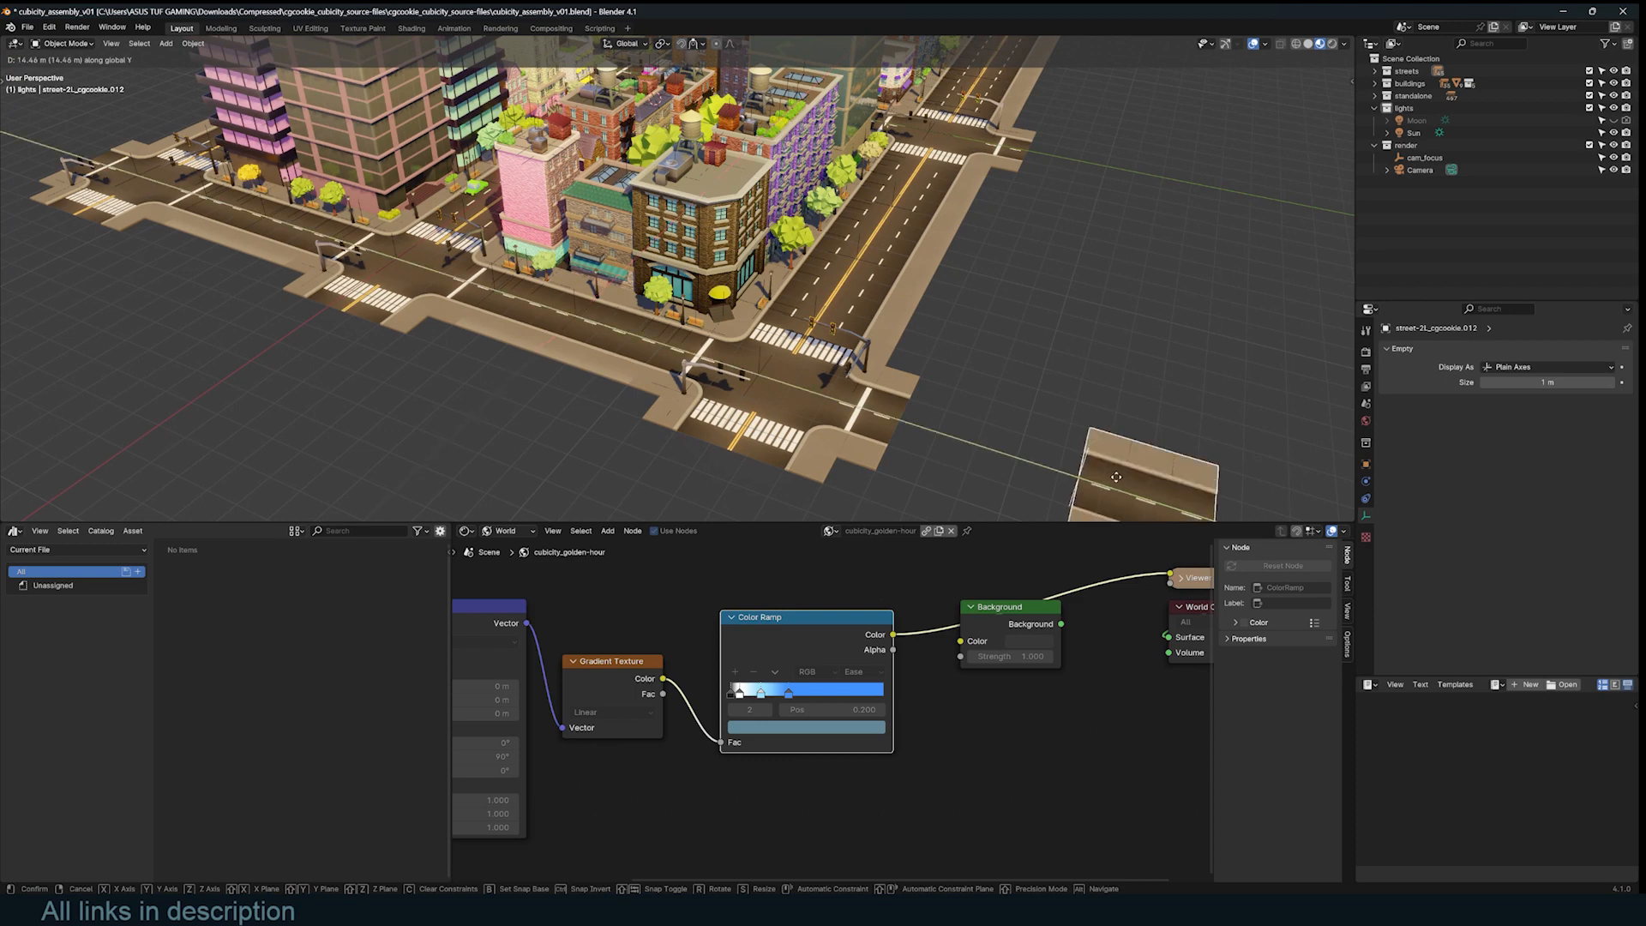
pyautogui.moveTo(1118, 474); pyautogui.dragTo(933, 437)
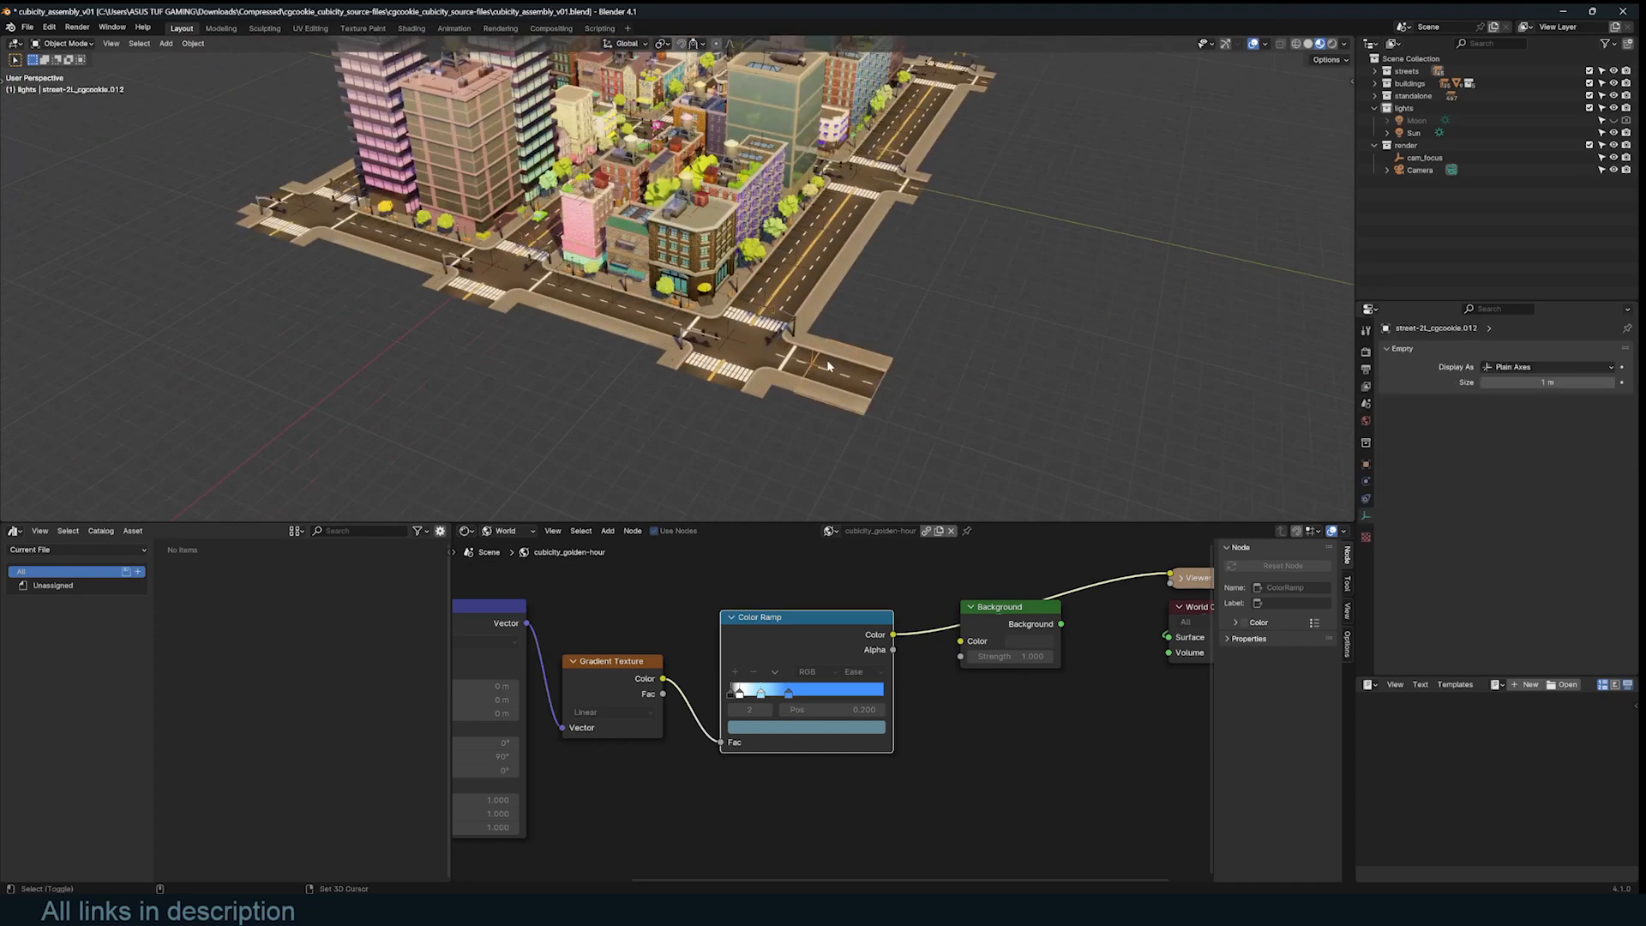
pyautogui.moveTo(807, 367); pyautogui.dragTo(929, 404)
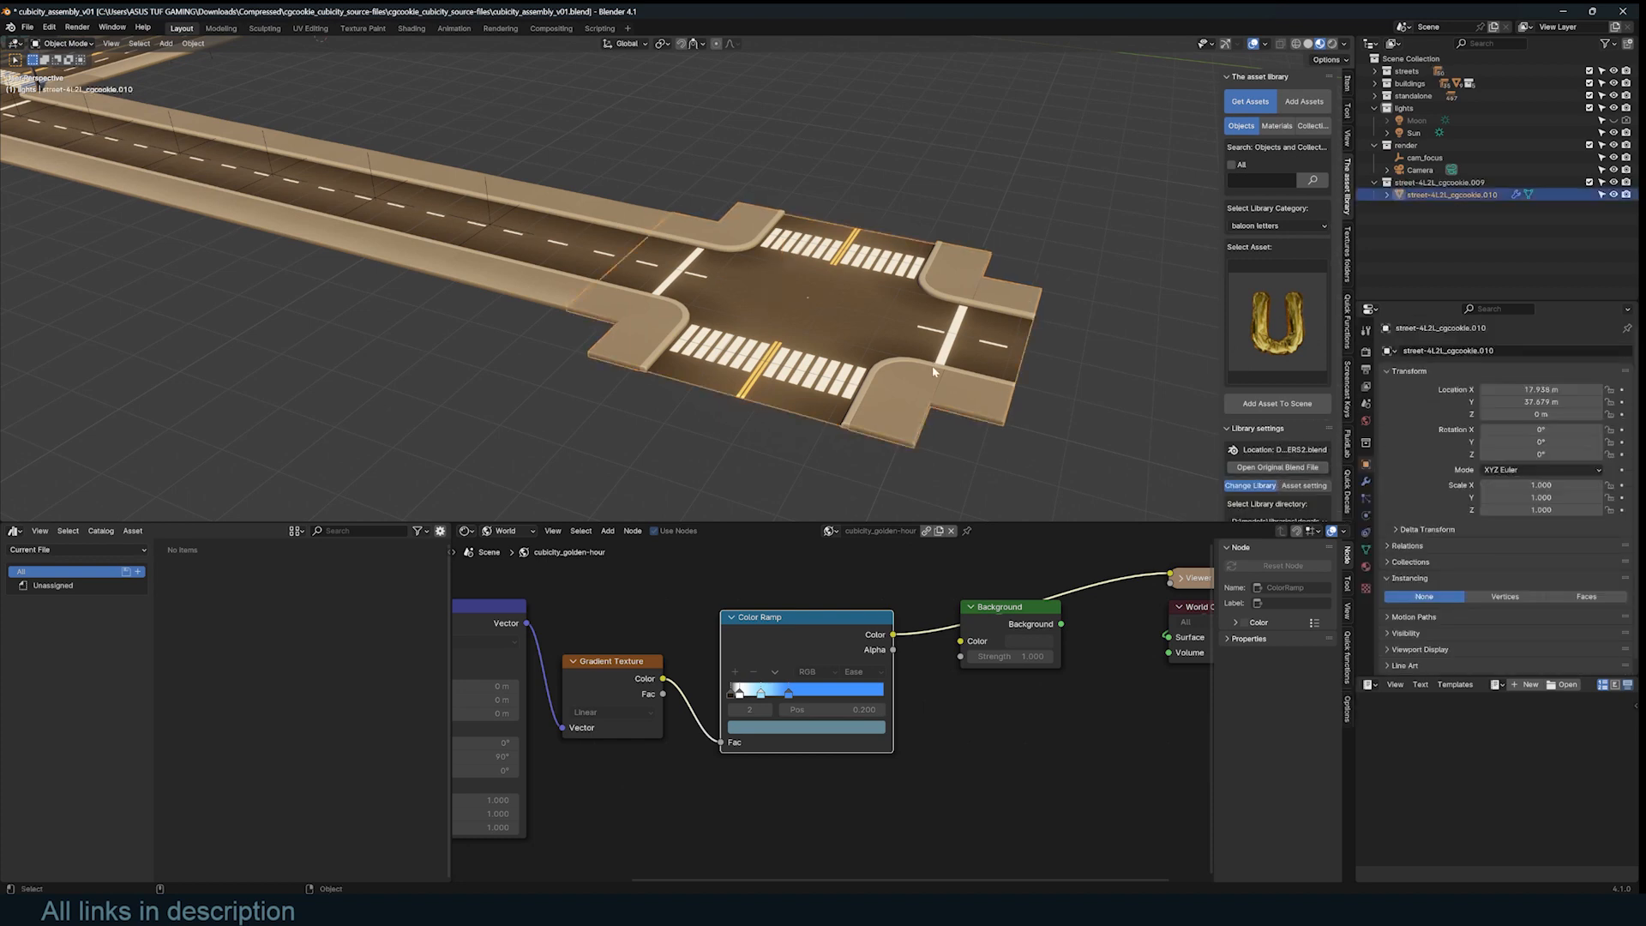
# Enter Edit Mode on the crossing piece, reposition its geometry, and leave Edit Mode
pyautogui.press('Tab')
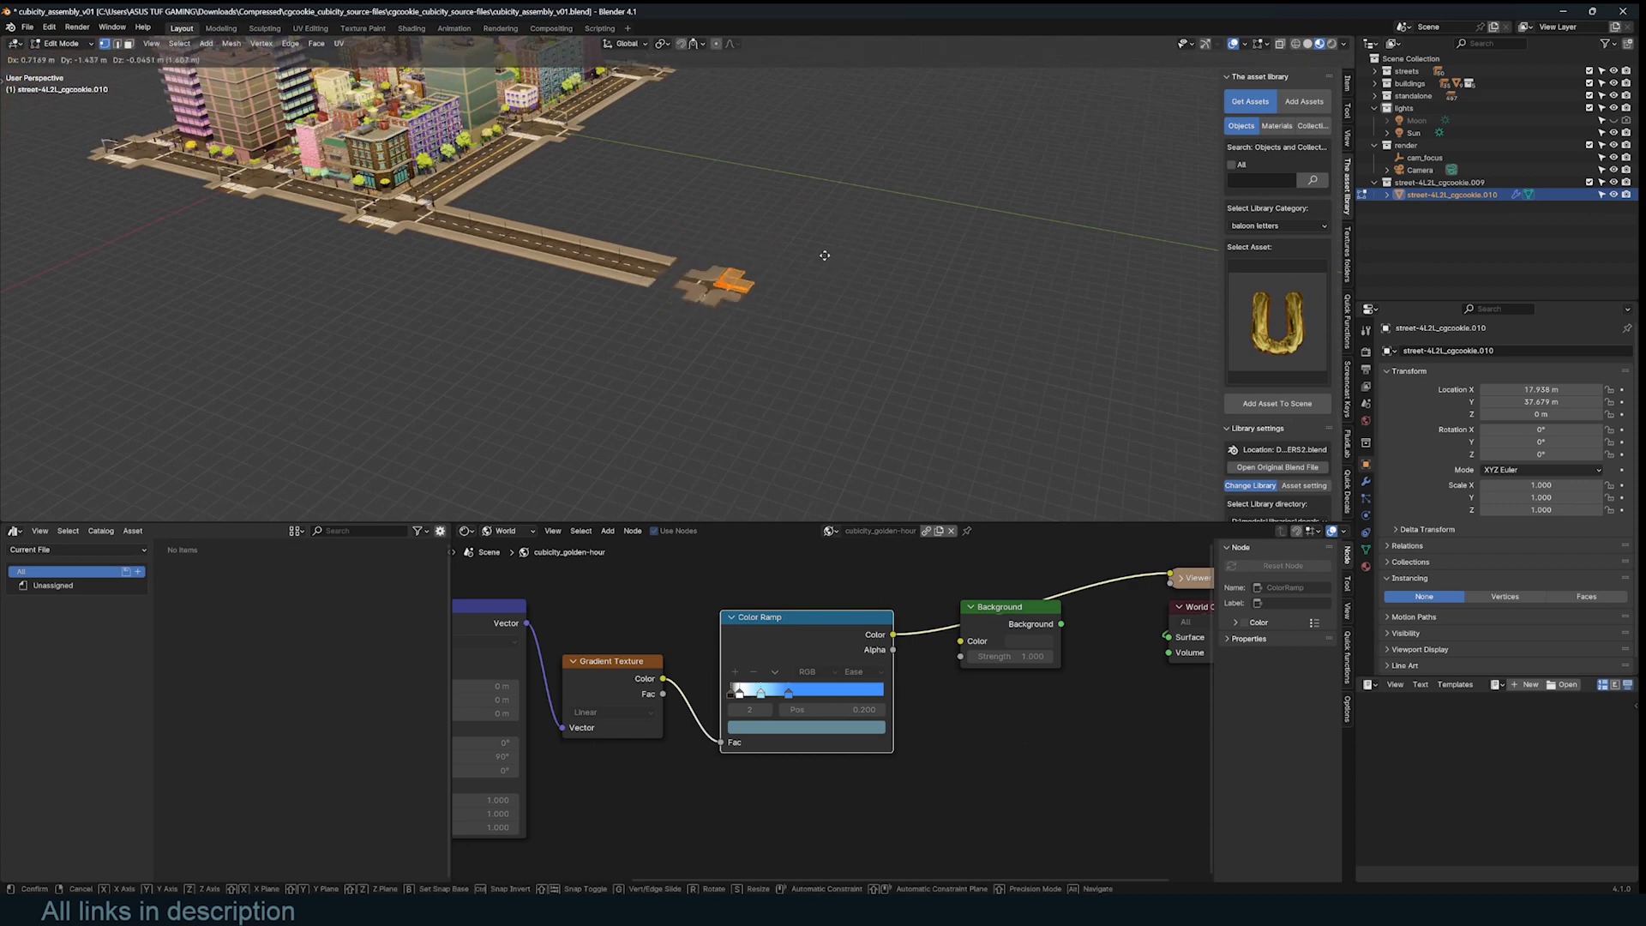
pyautogui.press('Tab')
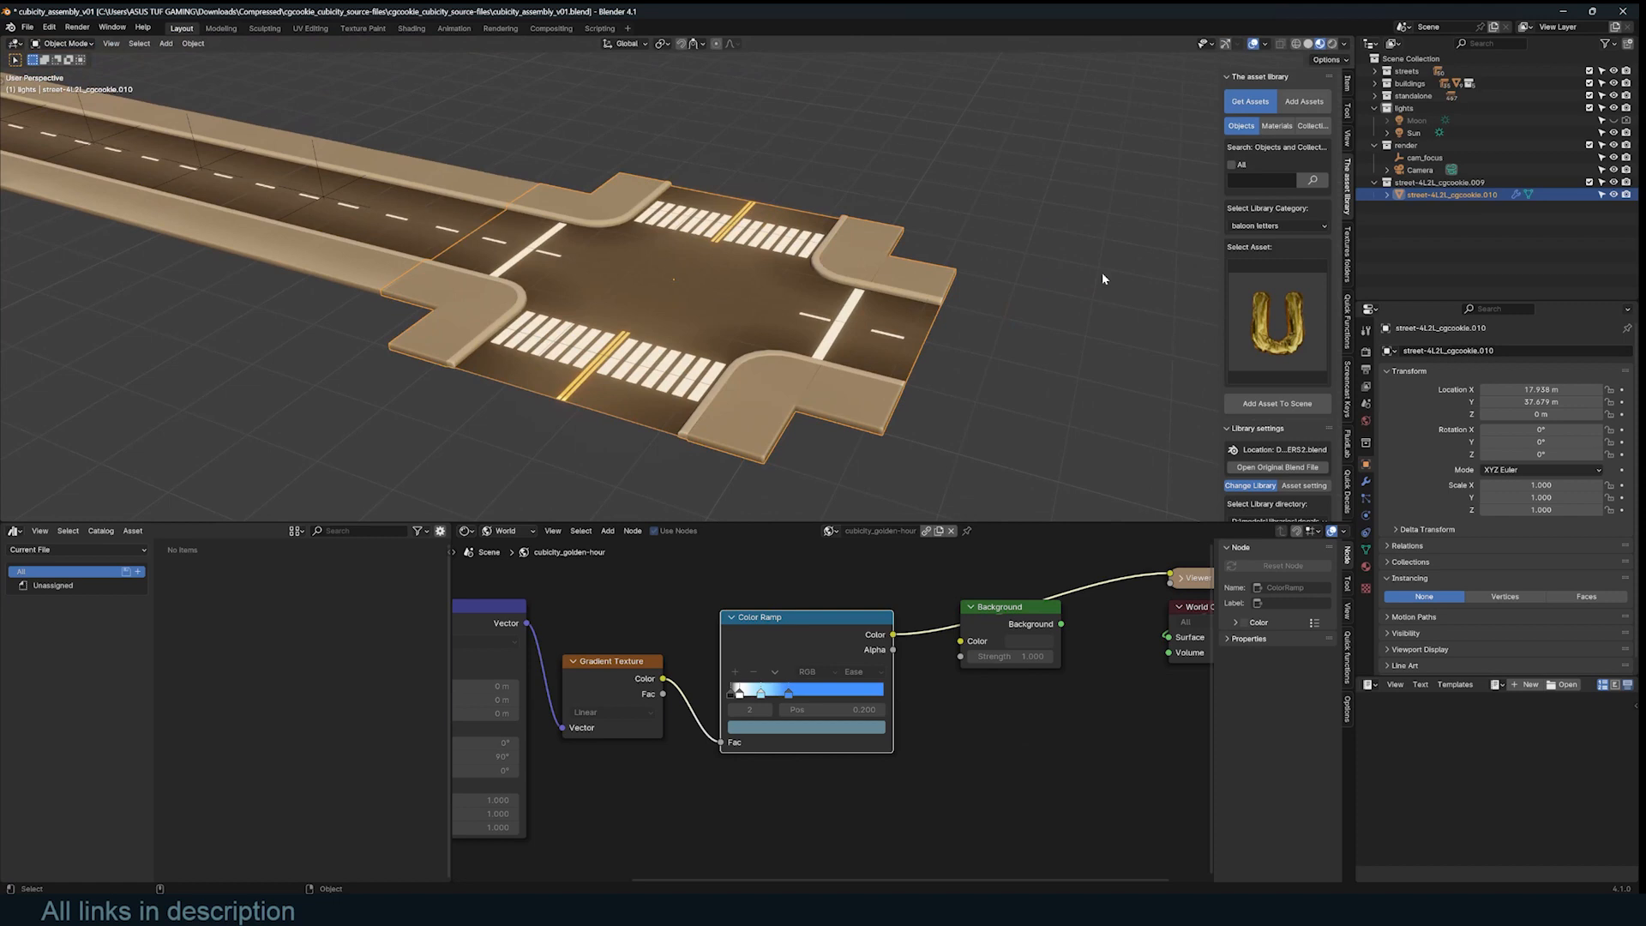
pyautogui.moveTo(795, 359)
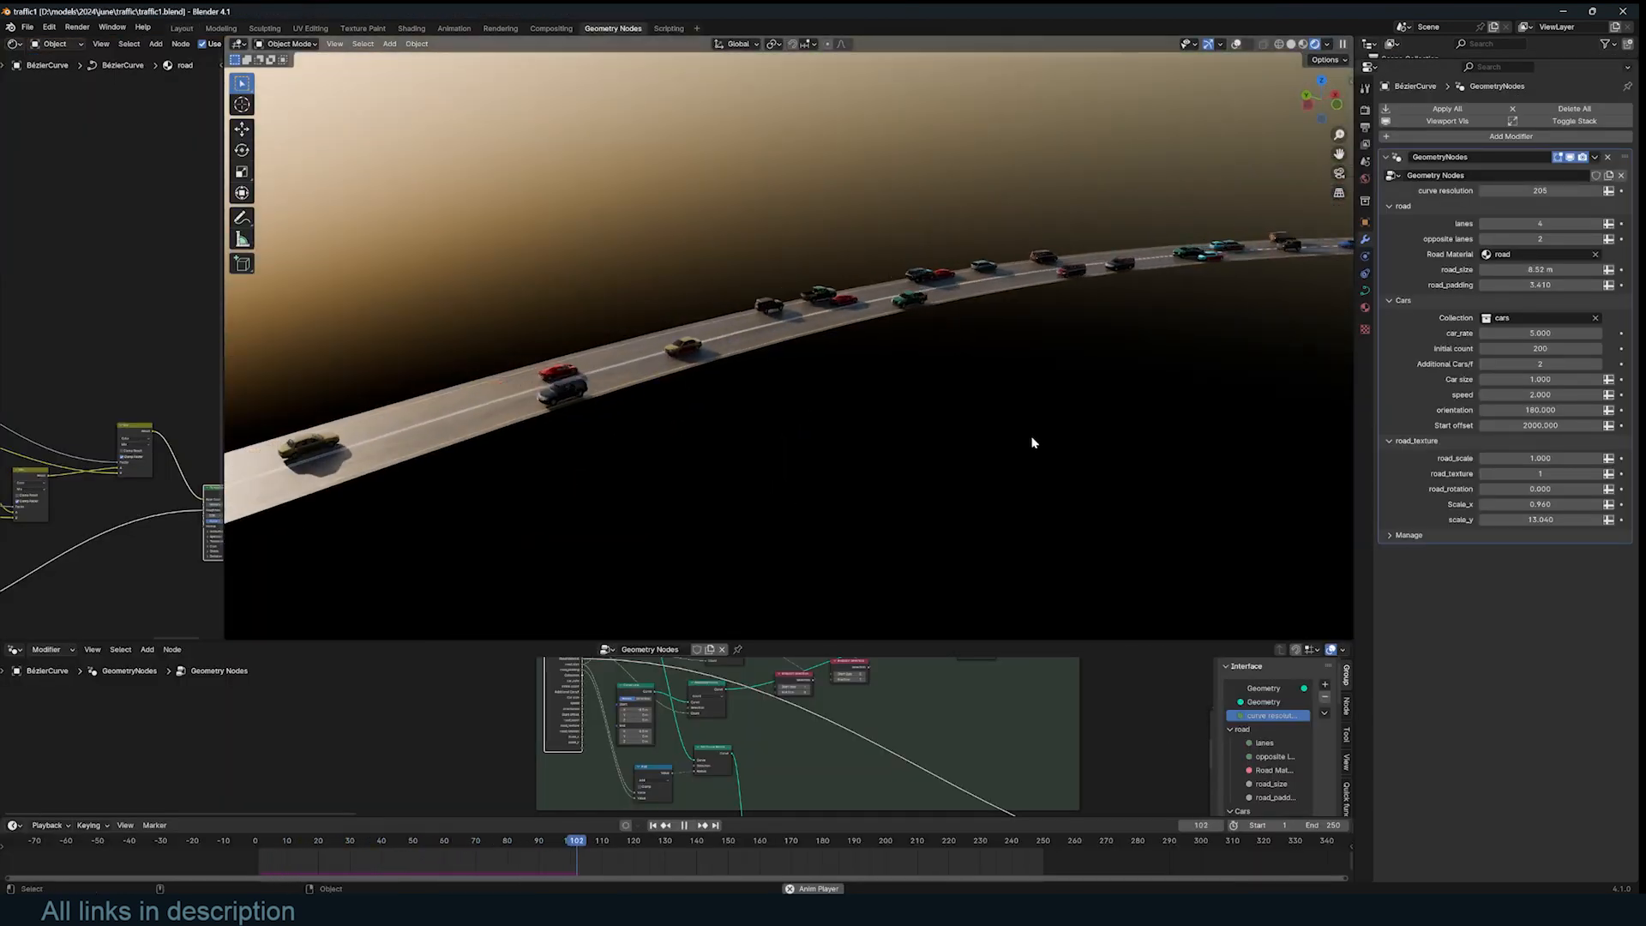
# Rewind the timeline, raise the car spawn rate and lane/count settings, then play so cars fill the road
pyautogui.click(689, 825)
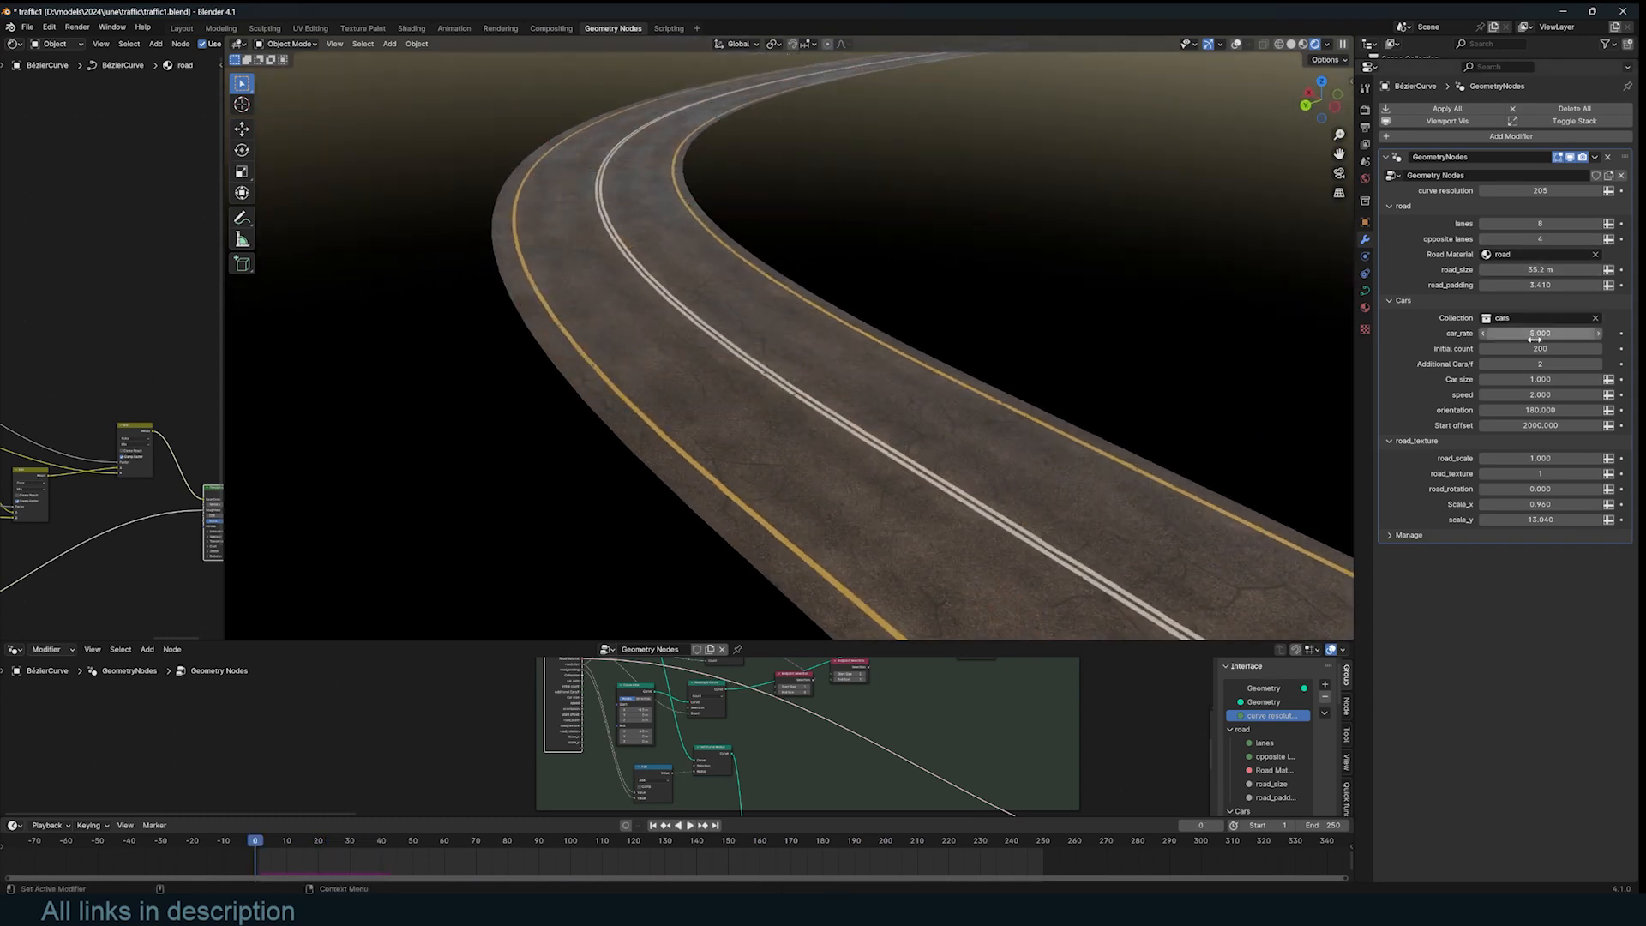
pyautogui.moveTo(1564, 332); pyautogui.dragTo(1517, 333)
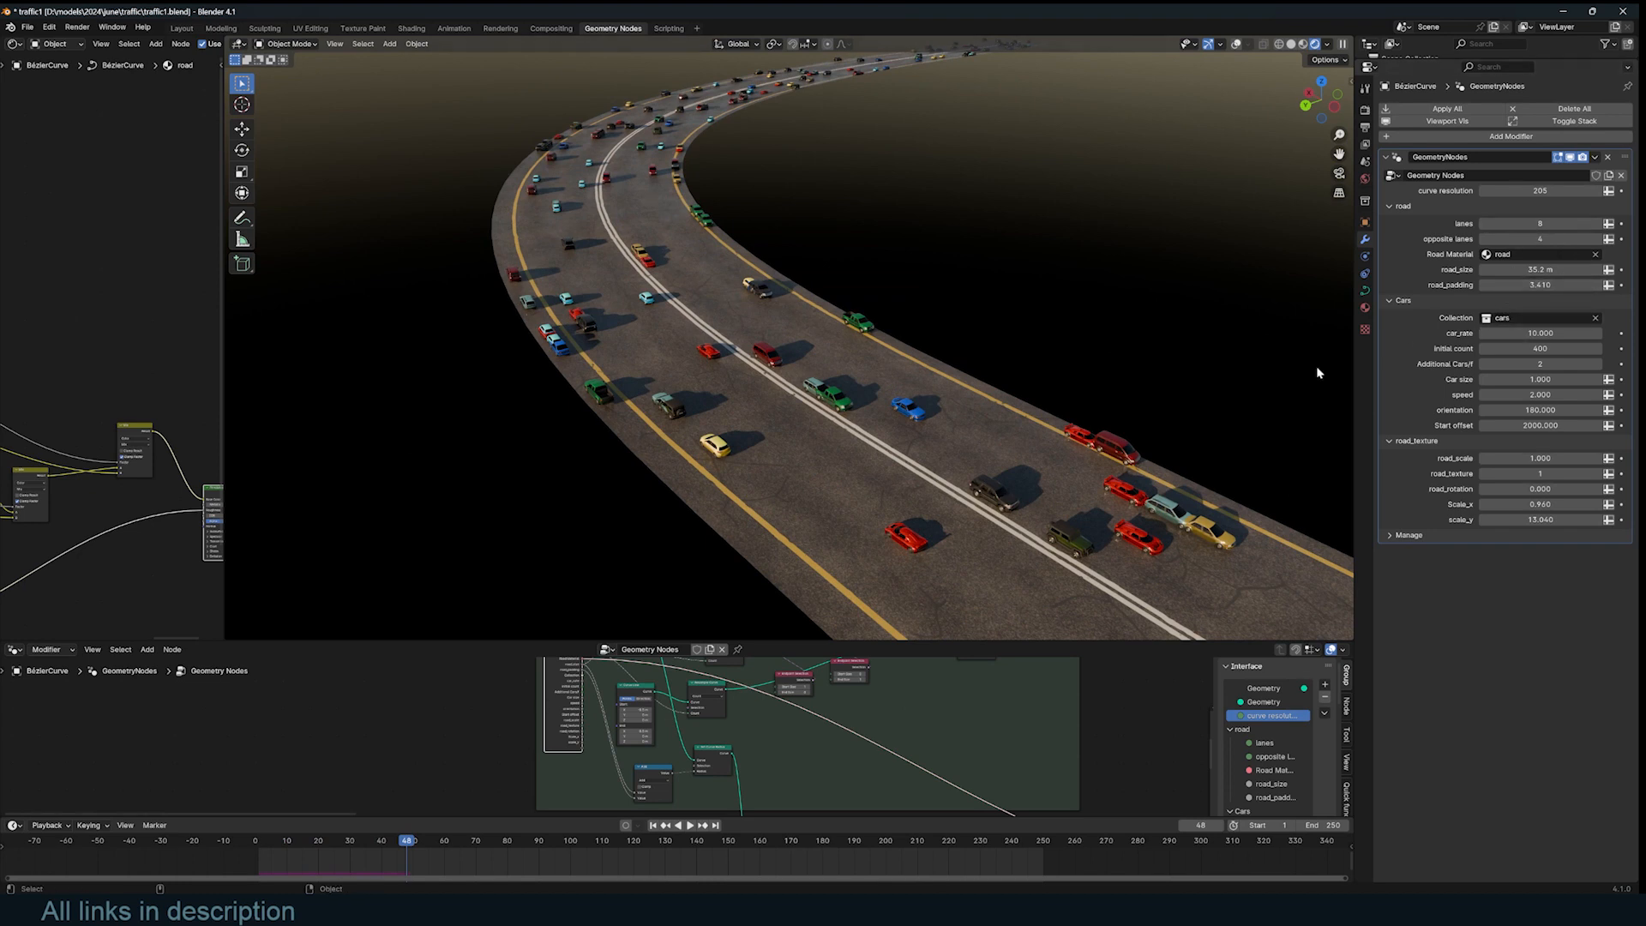
pyautogui.click(1540, 223)
pyautogui.write('12')
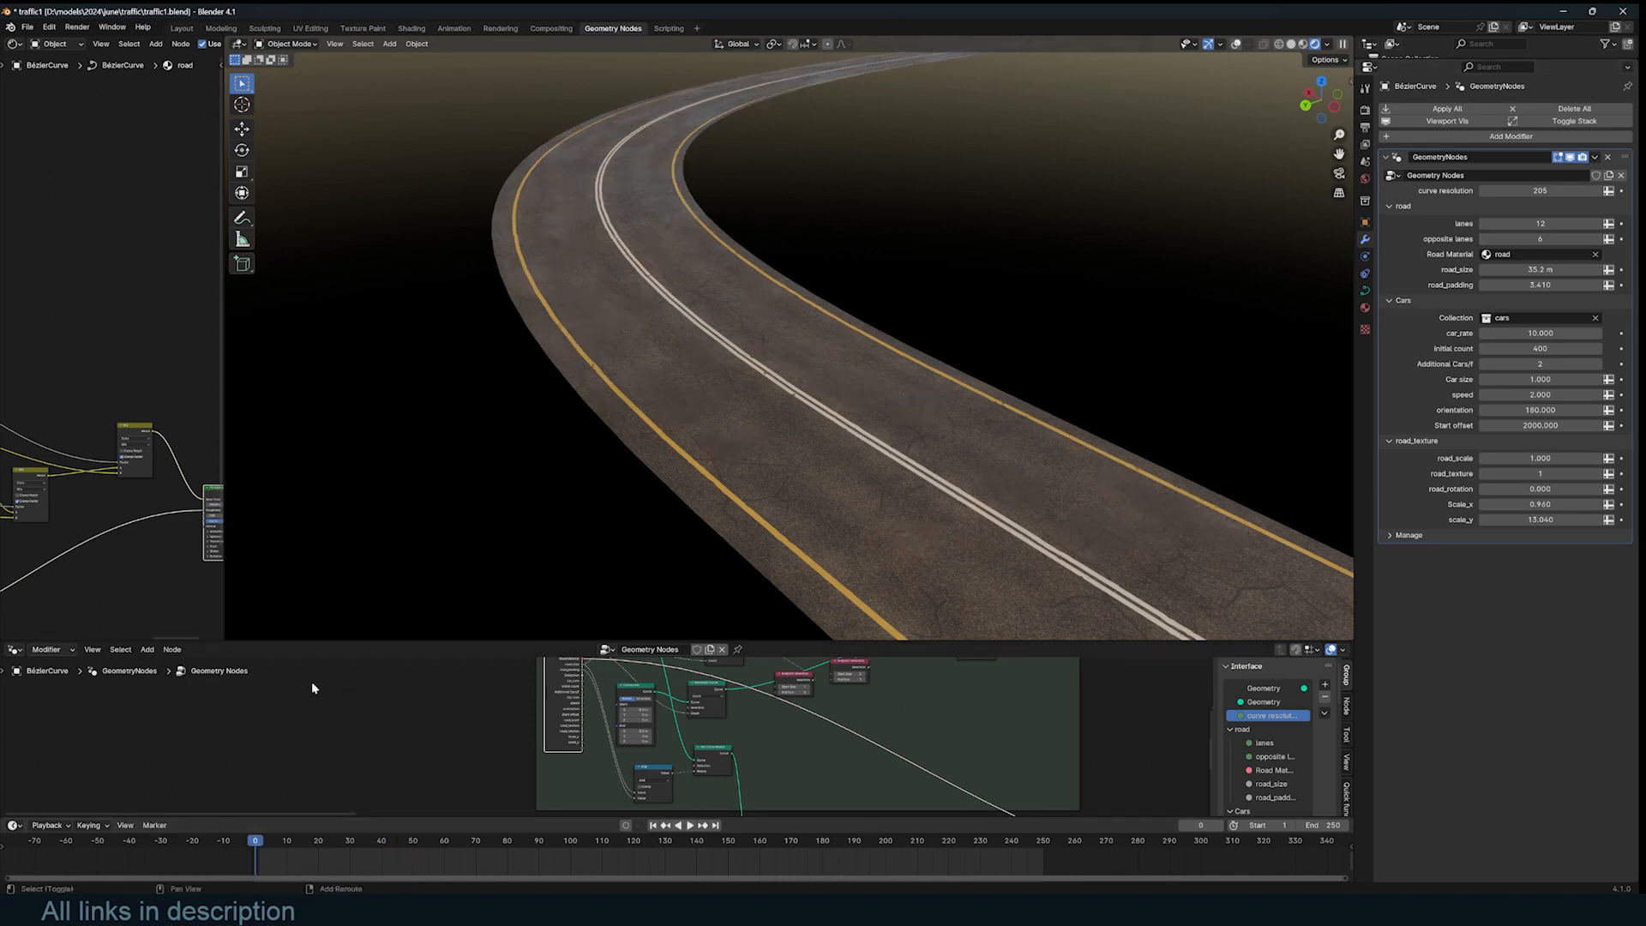
pyautogui.click(690, 825)
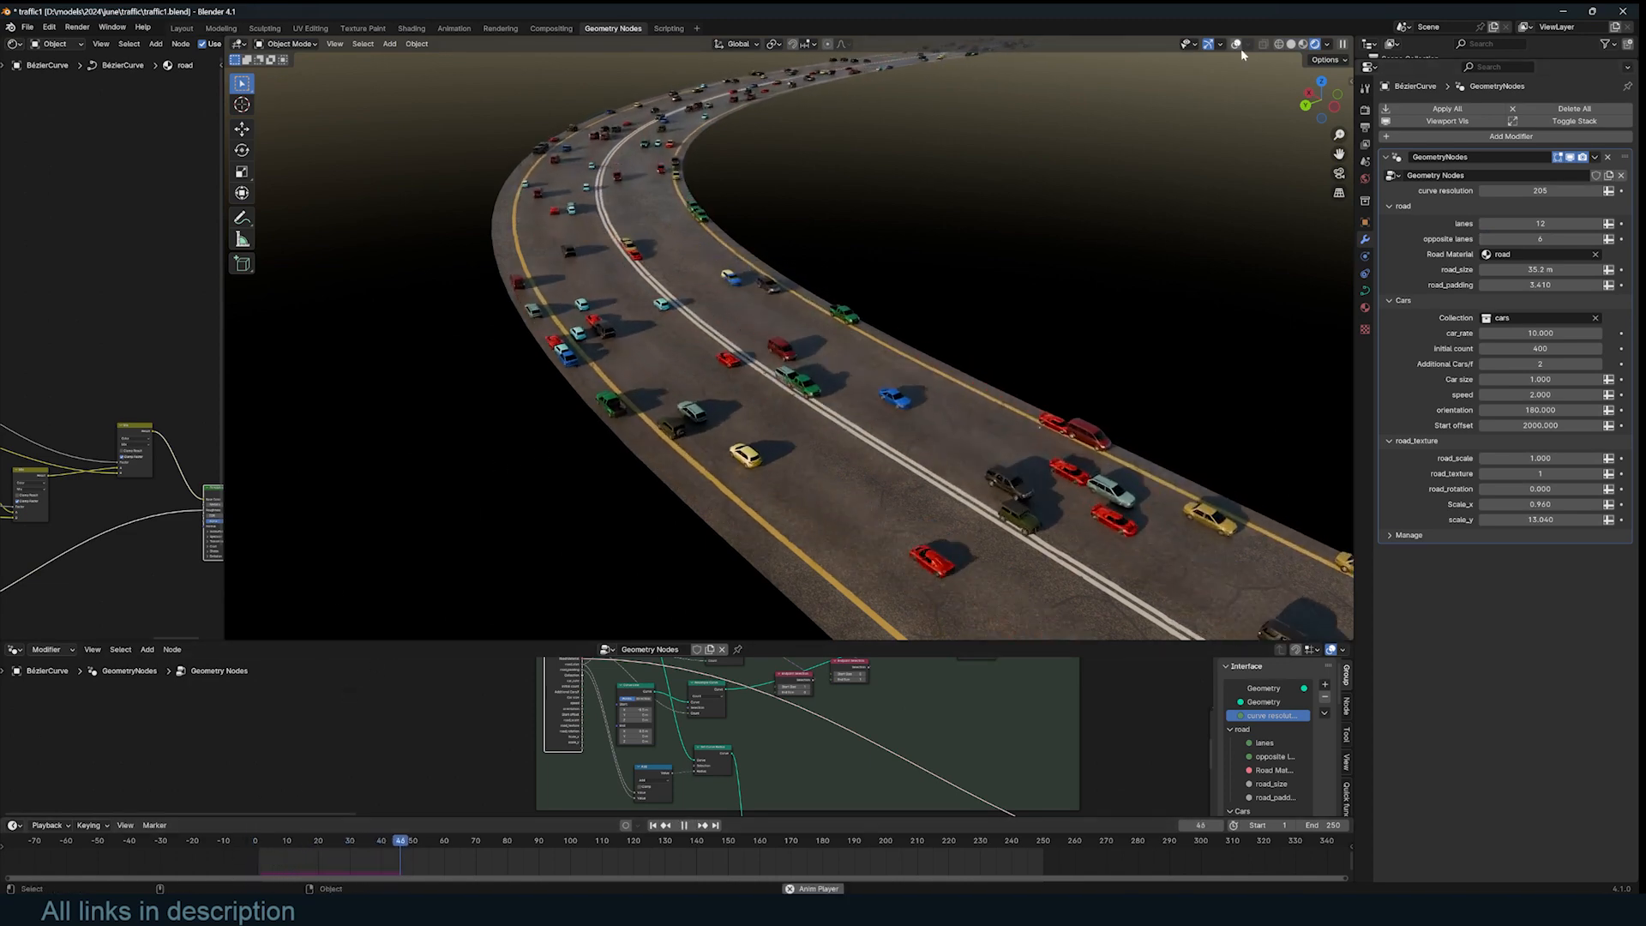